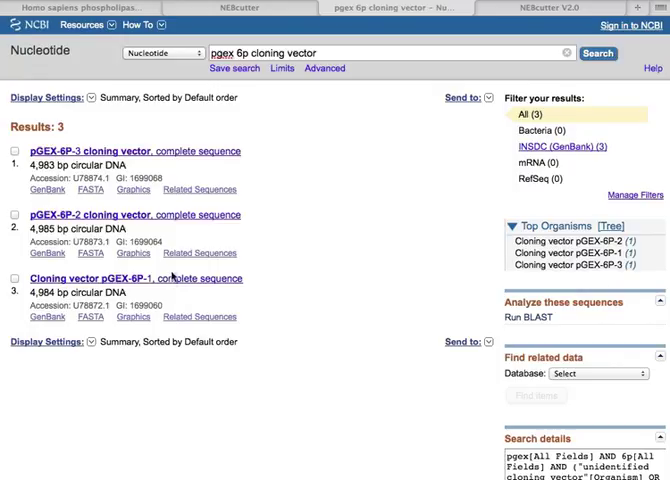
{"action": "mouse_move", "coordinate": [172, 216]}
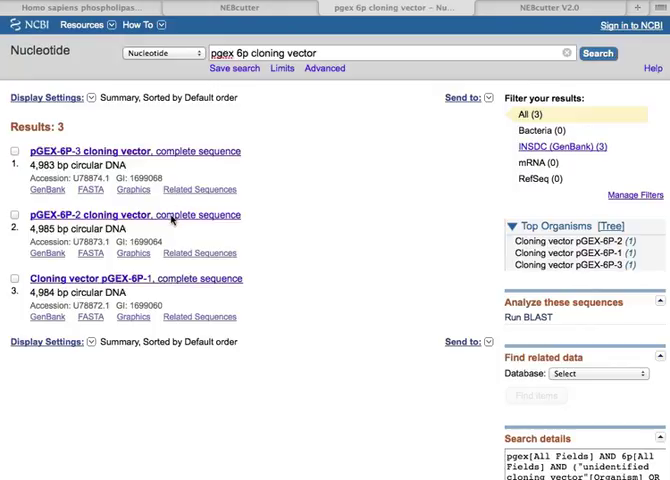
{"action": "mouse_move", "coordinate": [172, 140]}
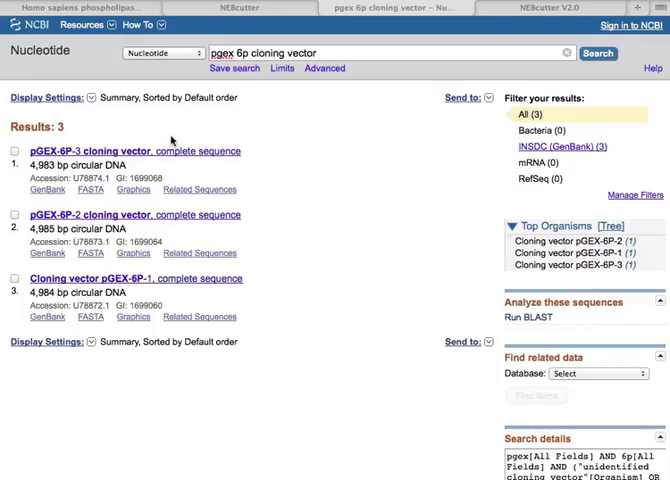
{"action": "mouse_move", "coordinate": [304, 194]}
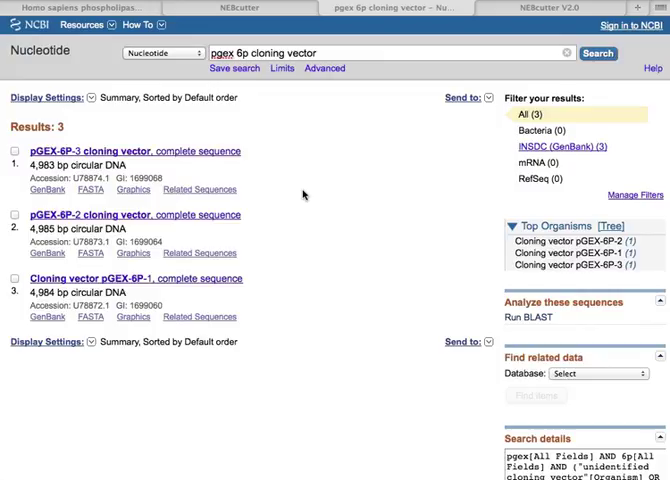
{"action": "mouse_move", "coordinate": [504, 36]}
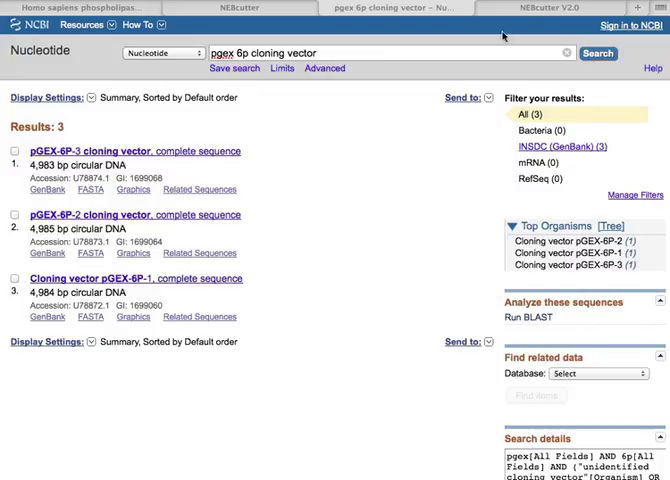
Enter GenBank accession U78872 for pGEX-6P-3 and mark the sequence as circular.
{"action": "left_click", "coordinate": [550, 8]}
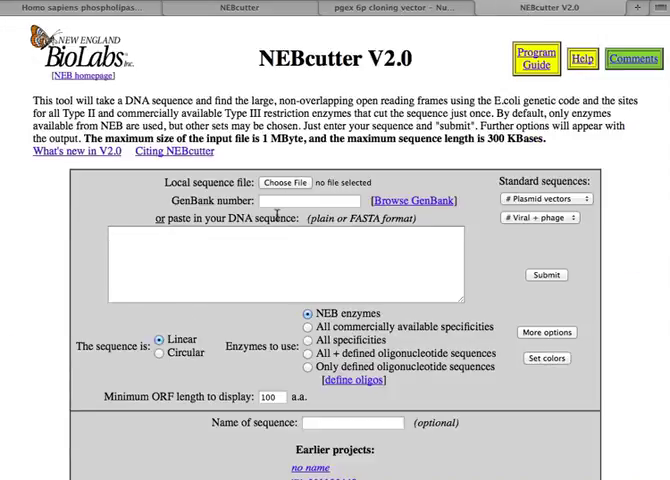
{"action": "left_click", "coordinate": [320, 200]}
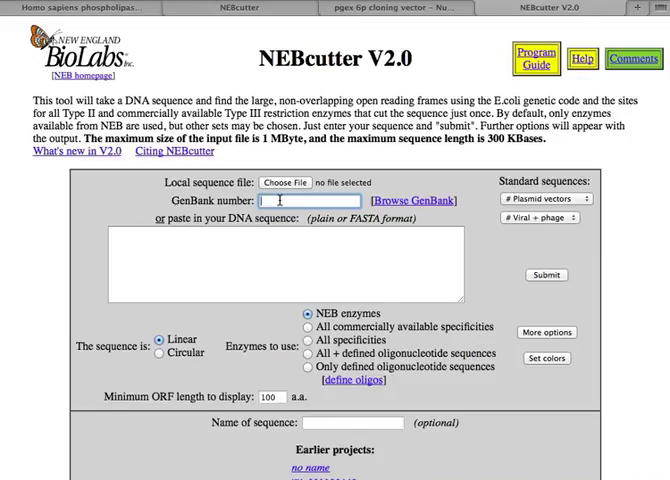
{"action": "type", "text": "U78572"}
{"action": "left_click", "coordinate": [286, 264]}
{"action": "type", "text": "U78872"}
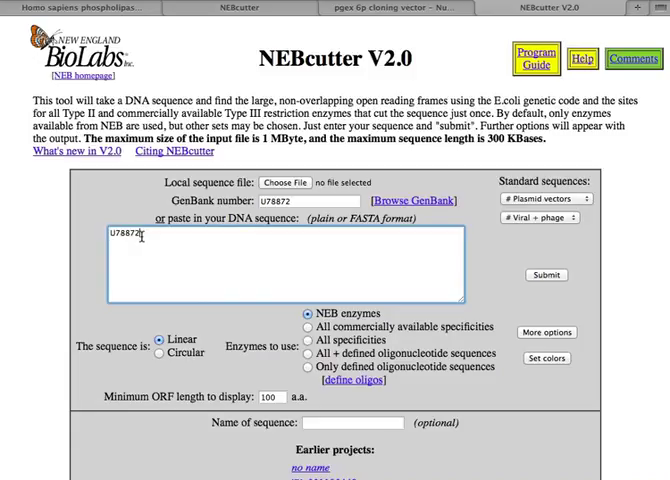
{"action": "mouse_move", "coordinate": [264, 336]}
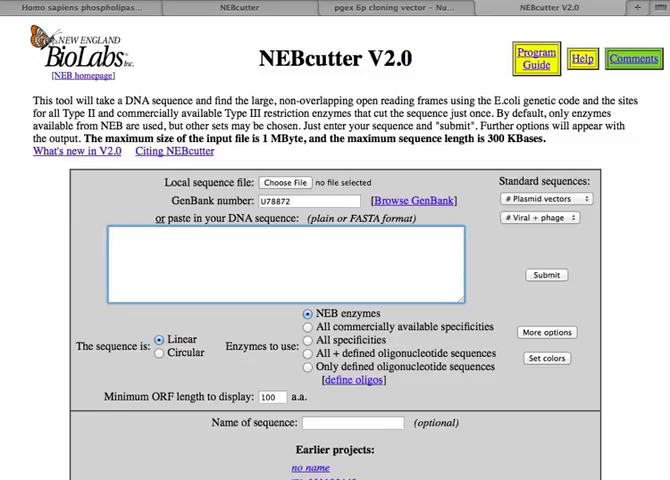
{"action": "left_click", "coordinate": [320, 200]}
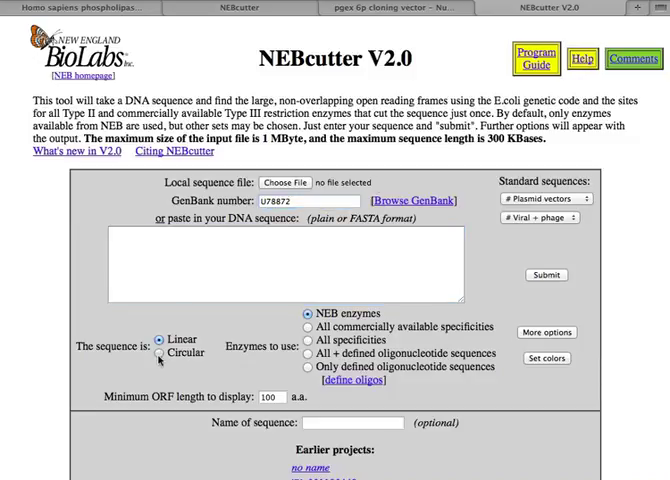
Submit U78872 to get its circular 4984 bp single-cutter restriction map.
{"action": "left_click", "coordinate": [158, 352]}
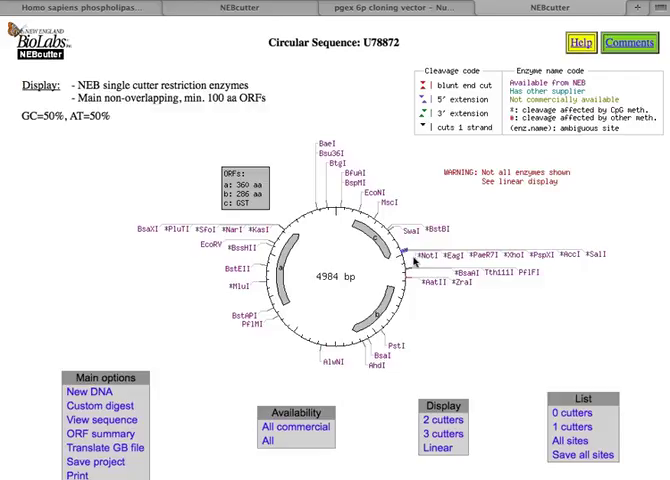
{"action": "mouse_move", "coordinate": [452, 262]}
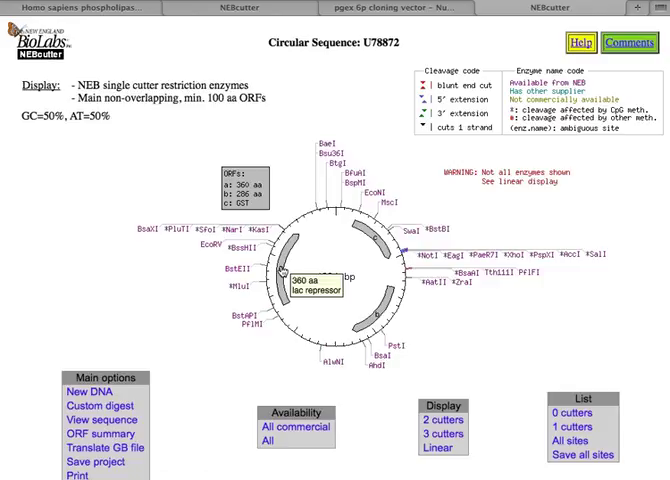
{"action": "mouse_move", "coordinate": [356, 228]}
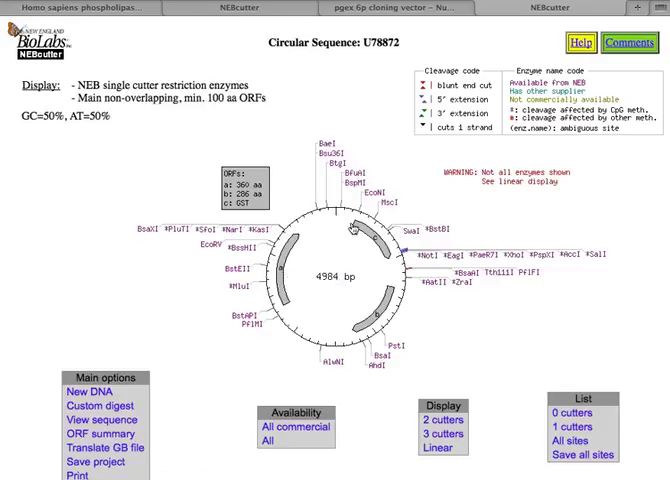
{"action": "mouse_move", "coordinate": [352, 230]}
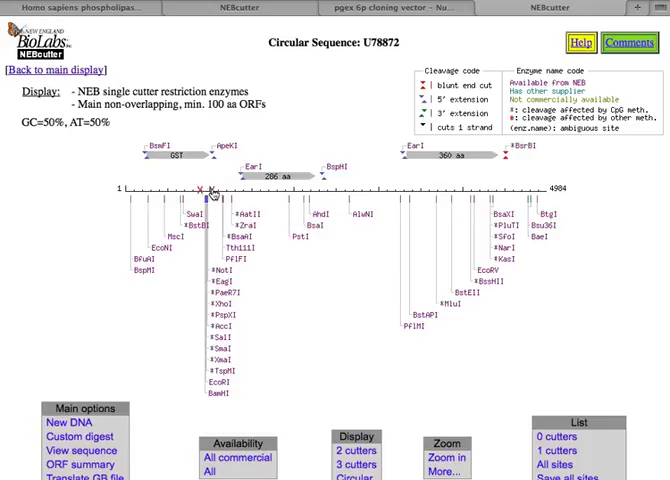
{"action": "mouse_move", "coordinate": [350, 298]}
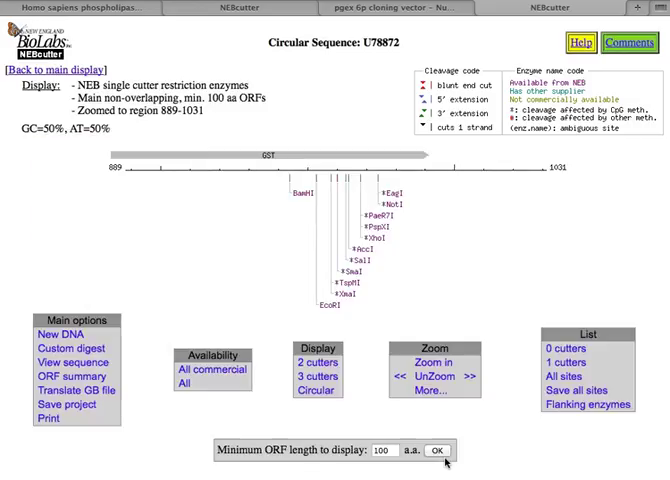
{"action": "mouse_move", "coordinate": [458, 278]}
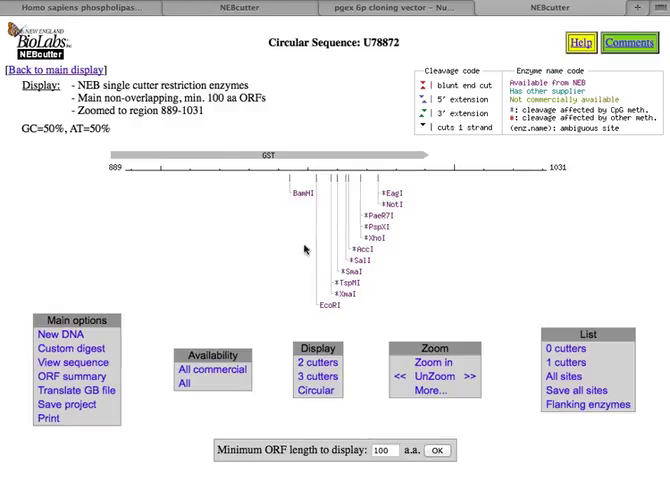
{"action": "mouse_move", "coordinate": [336, 302]}
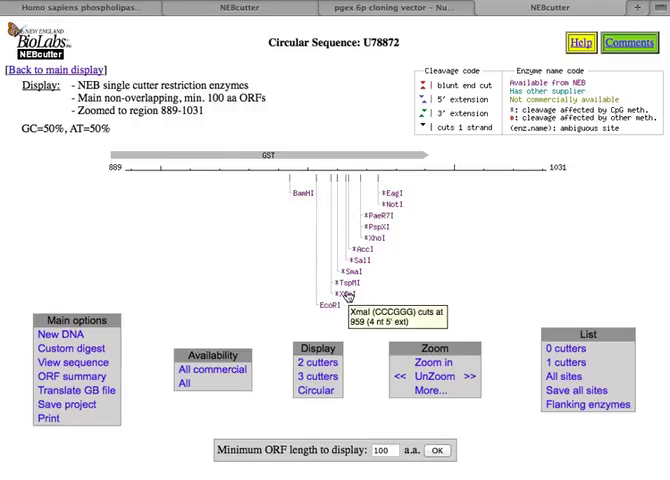
{"action": "mouse_move", "coordinate": [346, 288]}
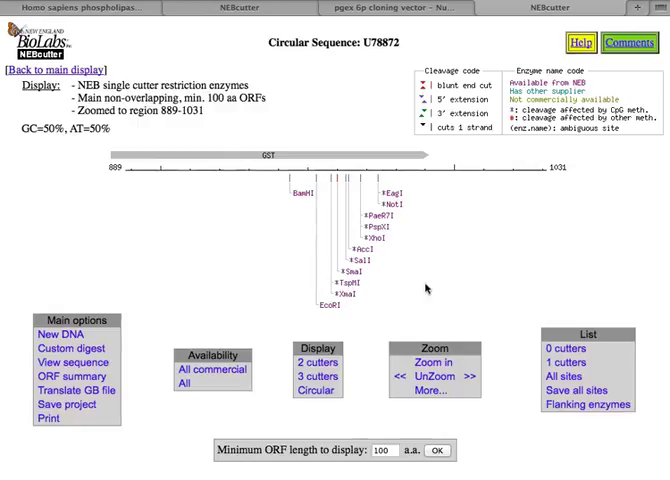
{"action": "mouse_move", "coordinate": [284, 176]}
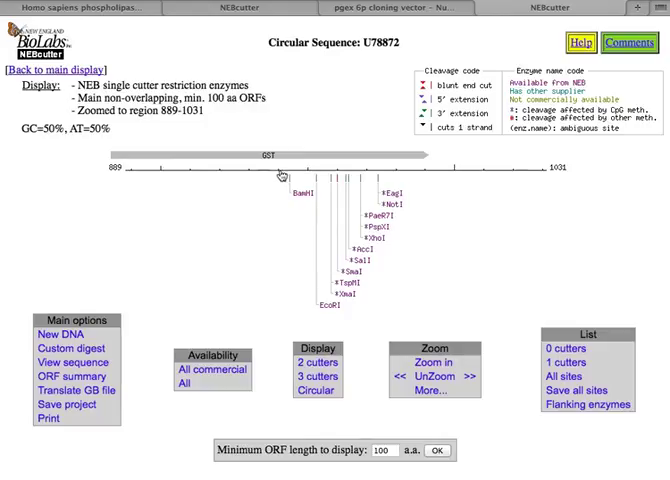
{"action": "mouse_move", "coordinate": [430, 160]}
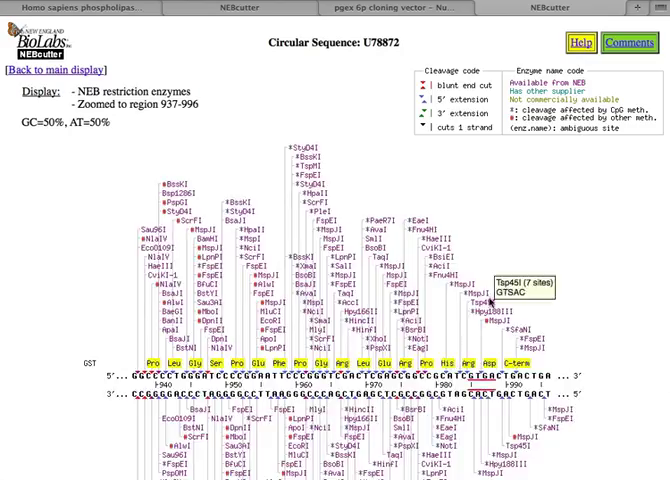
Scroll the region 937–996 view to see enzyme sites above and below the translated sequence.
{"action": "scroll", "scroll_direction": "down", "scroll_amount": 3}
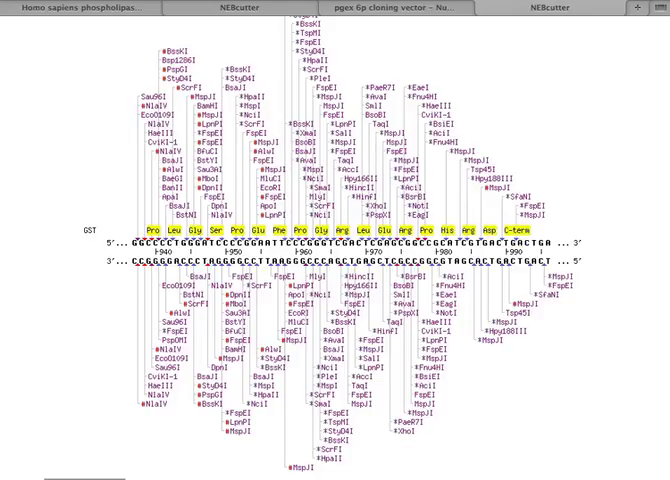
{"action": "mouse_move", "coordinate": [588, 244]}
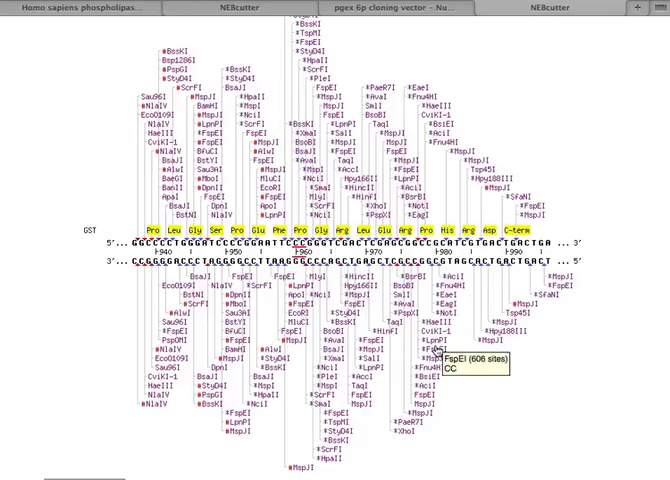
{"action": "mouse_move", "coordinate": [258, 144]}
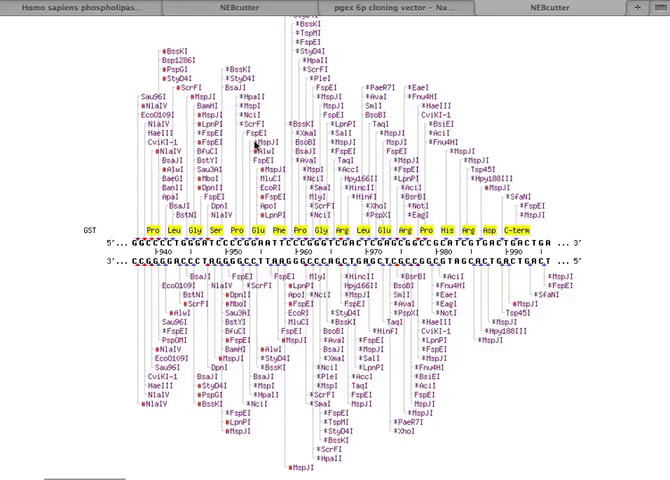
{"action": "mouse_move", "coordinate": [450, 284]}
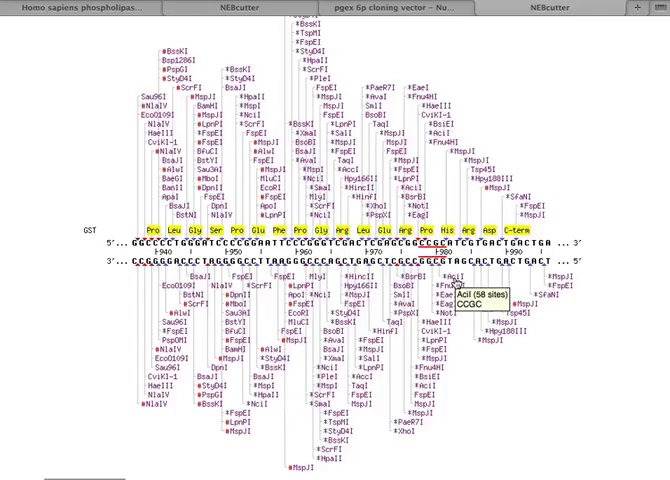
{"action": "mouse_move", "coordinate": [378, 212]}
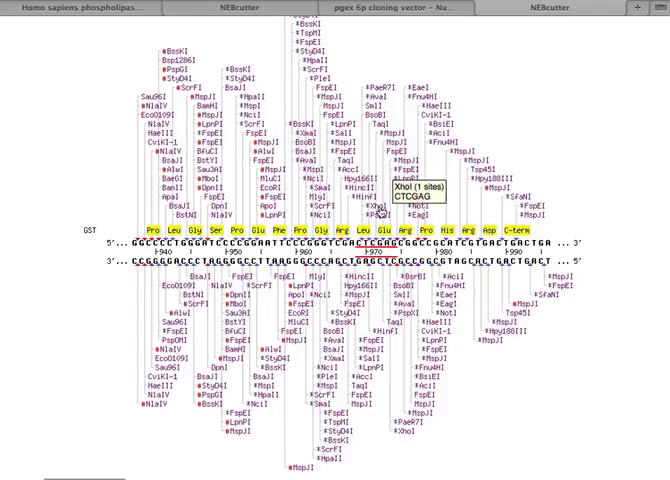
{"action": "mouse_move", "coordinate": [378, 212]}
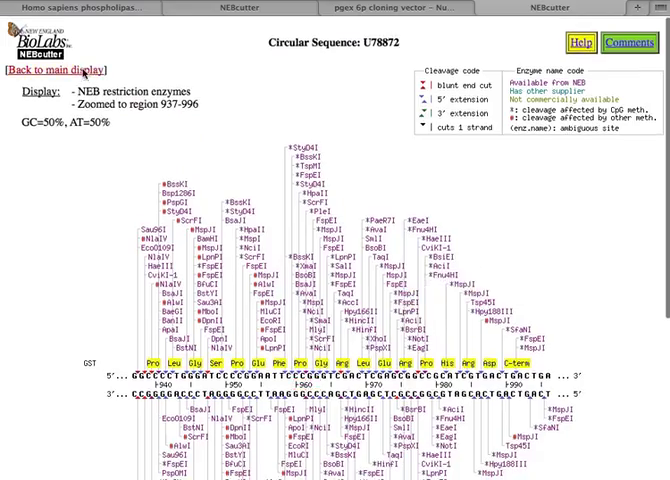
Return to the NM_002660.2 PLCG1 mRNA record, then move to a blank NEBcutter input page.
{"action": "left_click", "coordinate": [66, 68]}
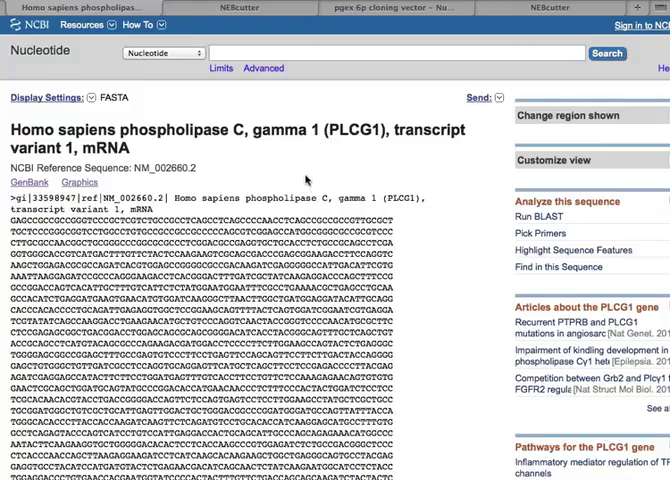
{"action": "mouse_move", "coordinate": [168, 184]}
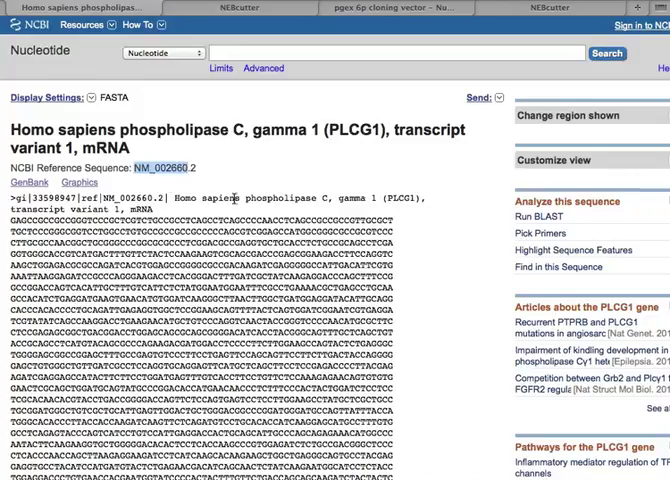
{"action": "left_click", "coordinate": [252, 8]}
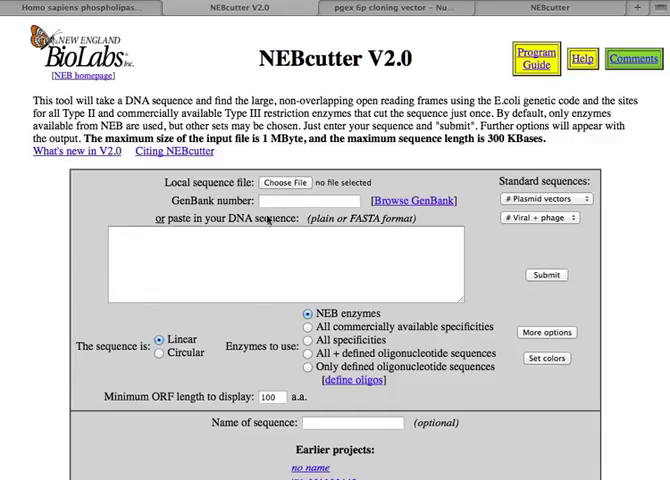
Submit accession NM_002660 to get the linear single-cutter map of PLCG1 mRNA.
{"action": "type", "text": "NM_002660"}
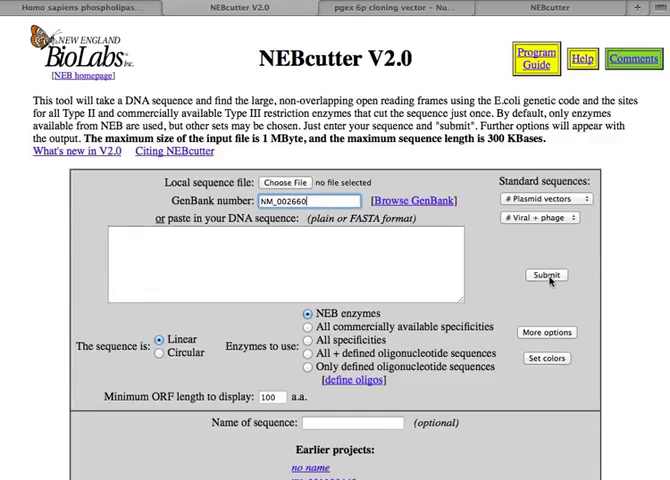
{"action": "left_click", "coordinate": [548, 276]}
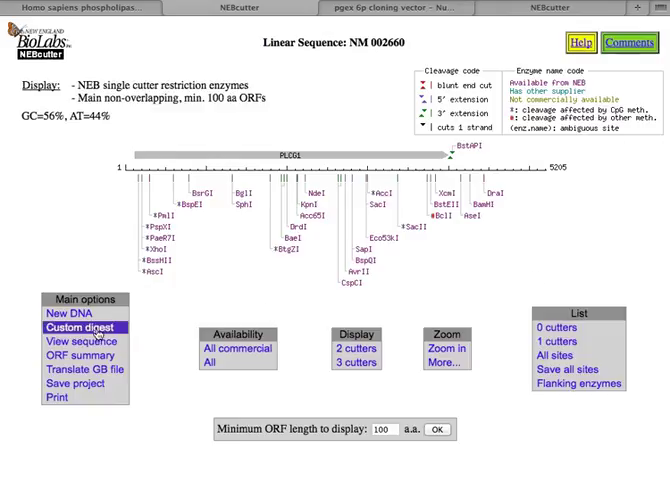
Start a custom digest and tick BamHI, SmaI, TspMI, XhoI and XmaI in the enzyme table.
{"action": "left_click", "coordinate": [80, 328]}
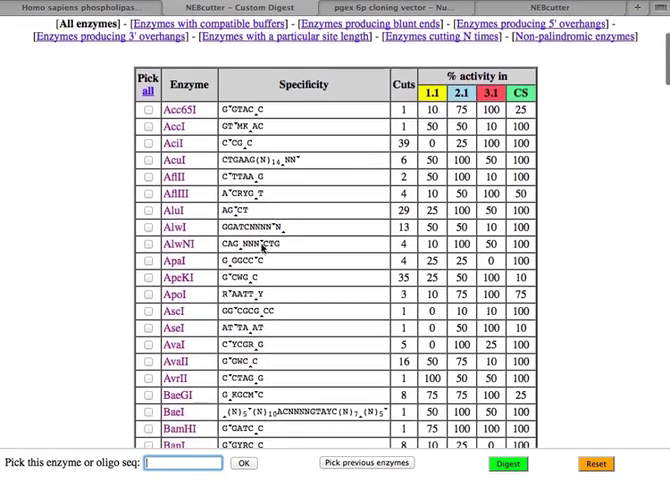
{"action": "scroll", "scroll_direction": "down", "scroll_amount": 3}
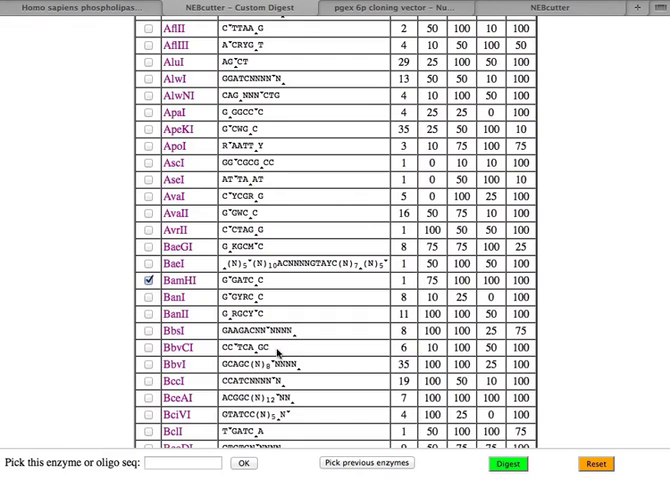
{"action": "scroll", "scroll_direction": "down", "scroll_amount": 3}
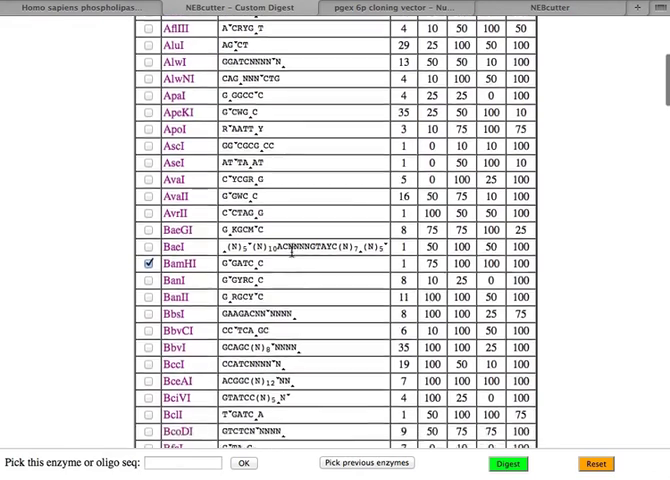
{"action": "scroll", "scroll_direction": "down", "scroll_amount": 3}
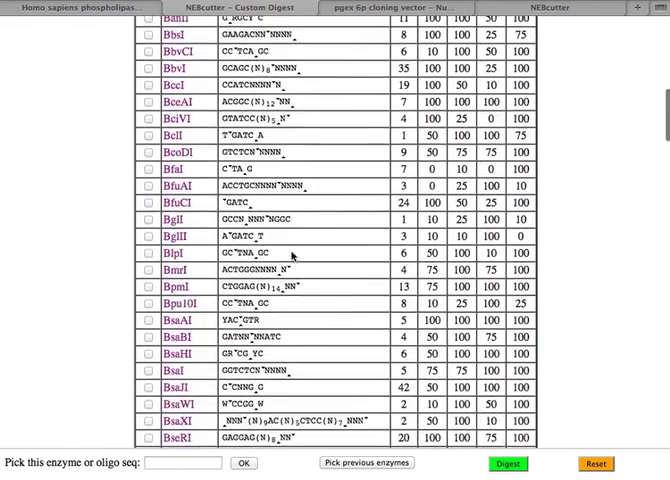
{"action": "scroll", "scroll_direction": "down", "scroll_amount": 3}
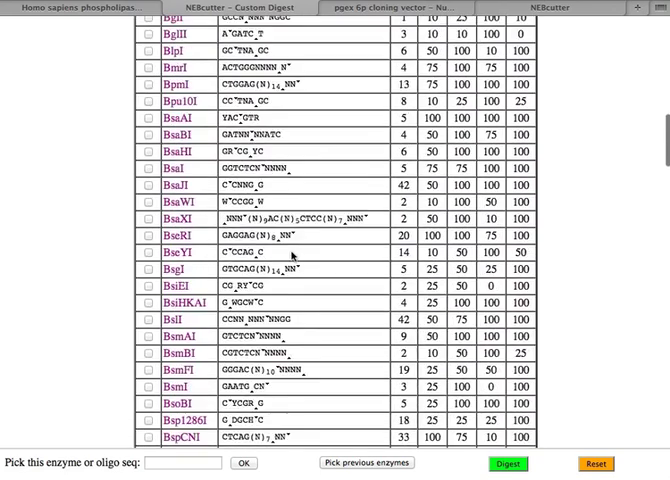
{"action": "scroll", "scroll_direction": "down", "scroll_amount": 3}
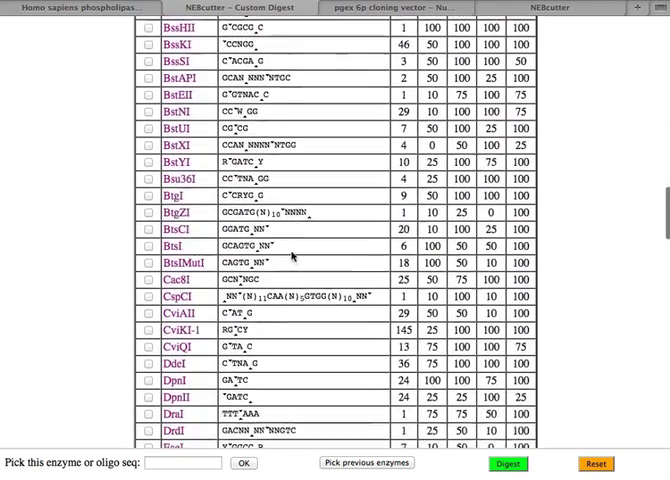
{"action": "scroll", "scroll_direction": "down", "scroll_amount": 3}
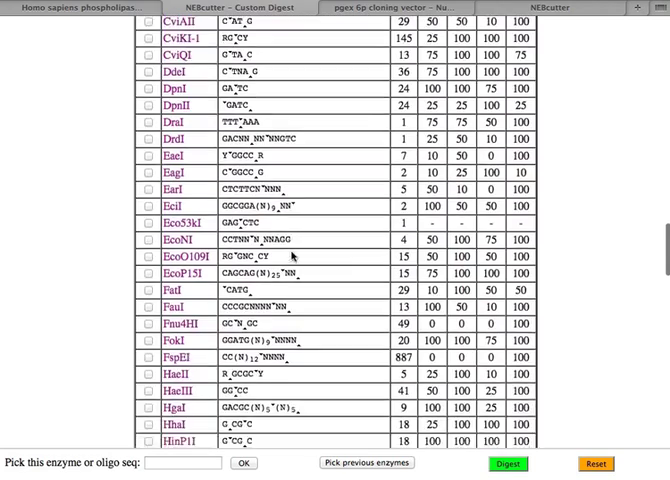
{"action": "scroll", "scroll_direction": "down", "scroll_amount": 3}
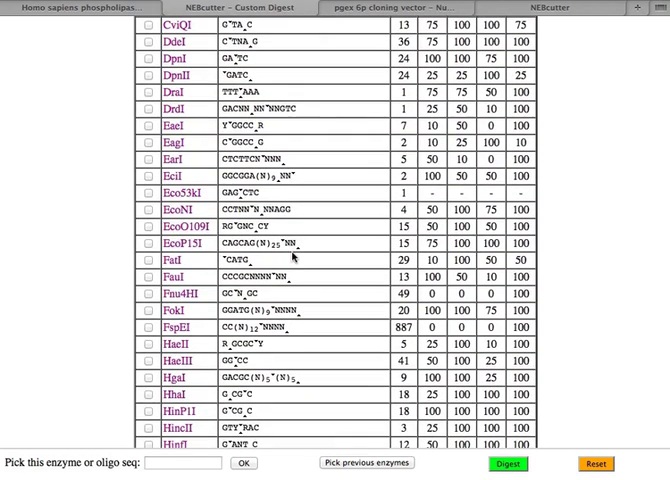
{"action": "scroll", "scroll_direction": "down", "scroll_amount": 3}
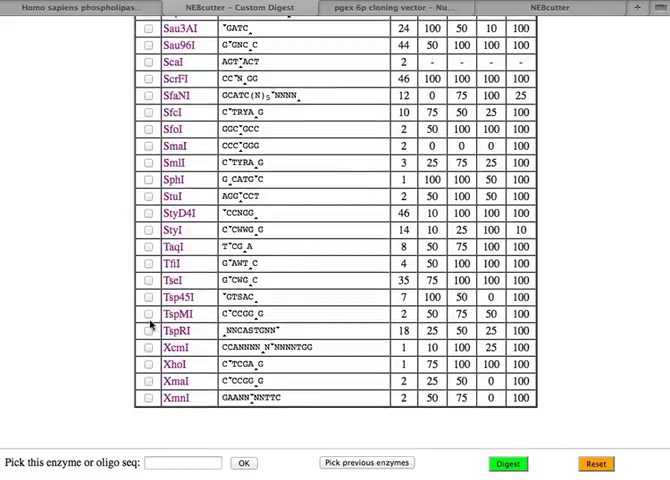
{"action": "left_click", "coordinate": [140, 314]}
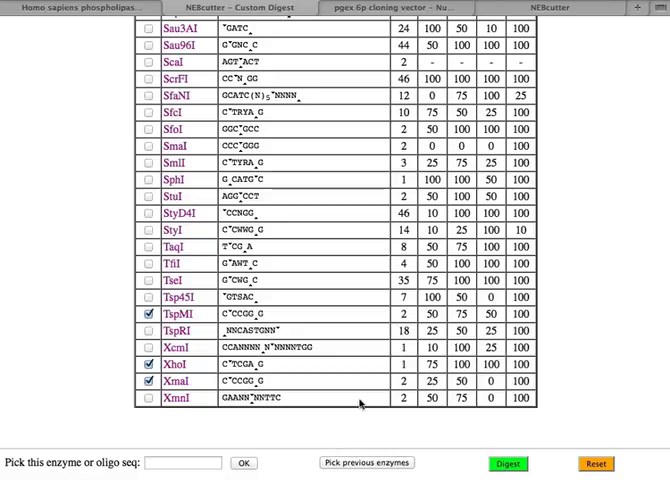
{"action": "mouse_move", "coordinate": [290, 328]}
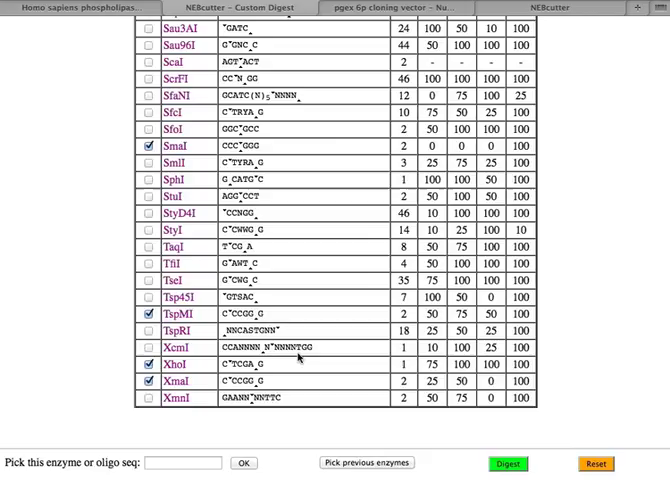
{"action": "scroll", "scroll_direction": "up", "scroll_amount": 3}
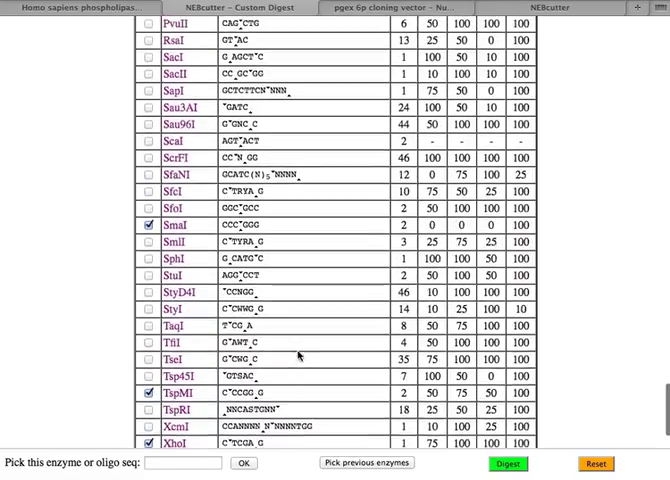
{"action": "scroll", "scroll_direction": "up", "scroll_amount": 3}
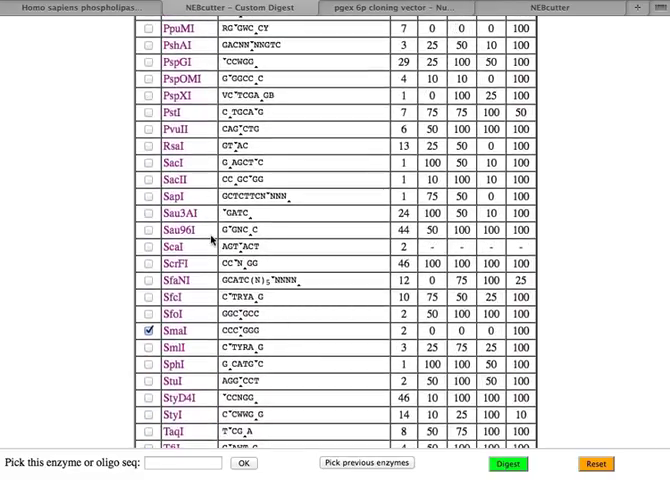
{"action": "scroll", "scroll_direction": "up", "scroll_amount": 3}
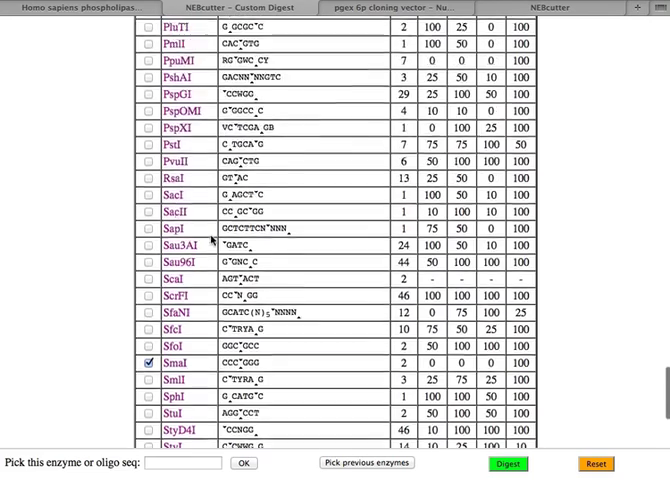
{"action": "scroll", "scroll_direction": "up", "scroll_amount": 3}
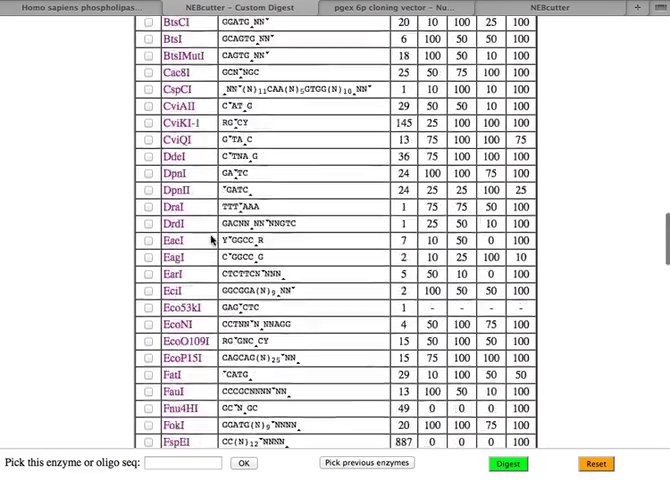
{"action": "scroll", "scroll_direction": "up", "scroll_amount": 3}
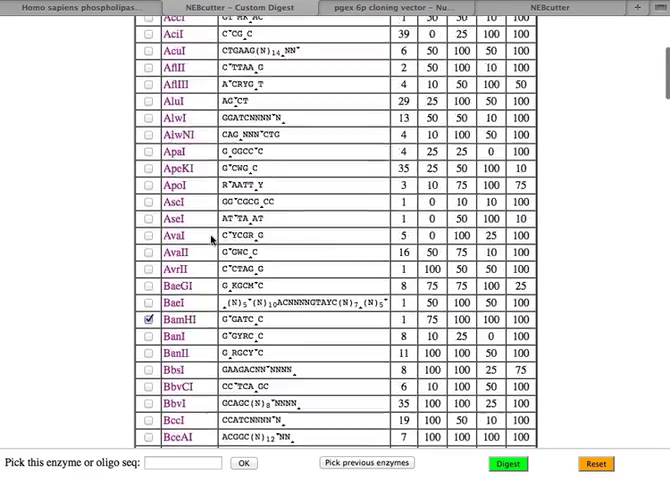
{"action": "scroll", "scroll_direction": "up", "scroll_amount": 3}
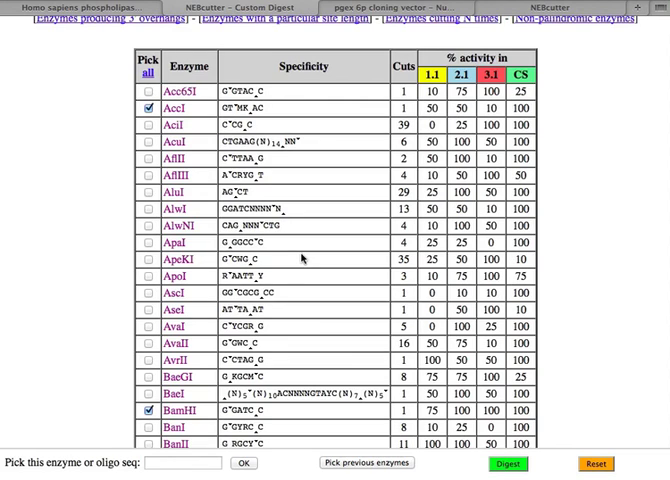
Add EagI and the remaining enzymes, then run the custom digest of NM_002660.
{"action": "scroll", "scroll_direction": "down", "scroll_amount": 3}
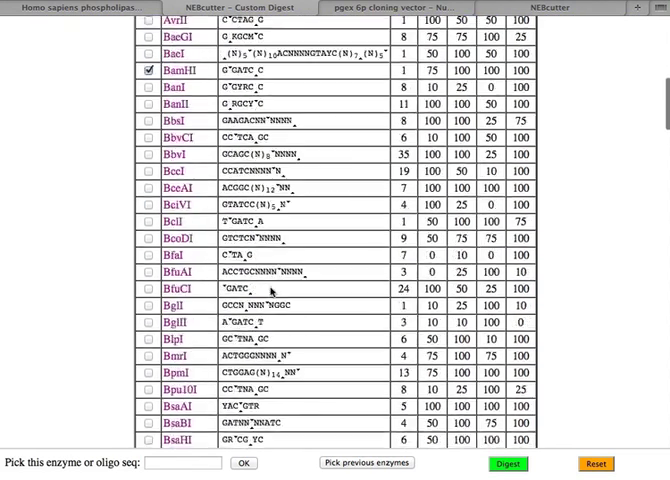
{"action": "scroll", "scroll_direction": "down", "scroll_amount": 3}
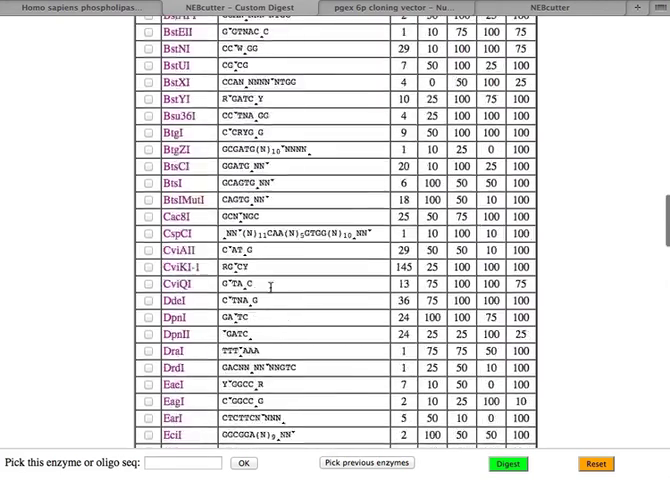
{"action": "scroll", "scroll_direction": "down", "scroll_amount": 3}
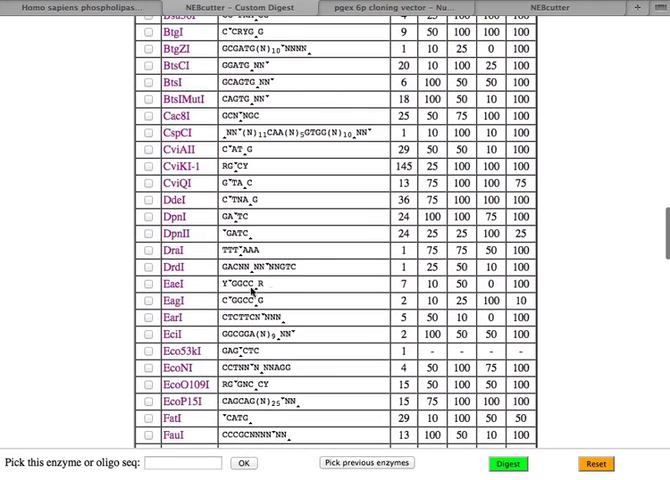
{"action": "left_click", "coordinate": [144, 296]}
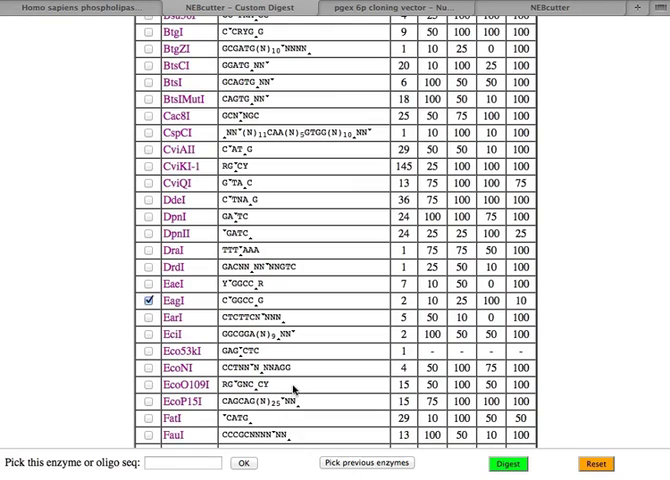
{"action": "scroll", "scroll_direction": "down", "scroll_amount": 3}
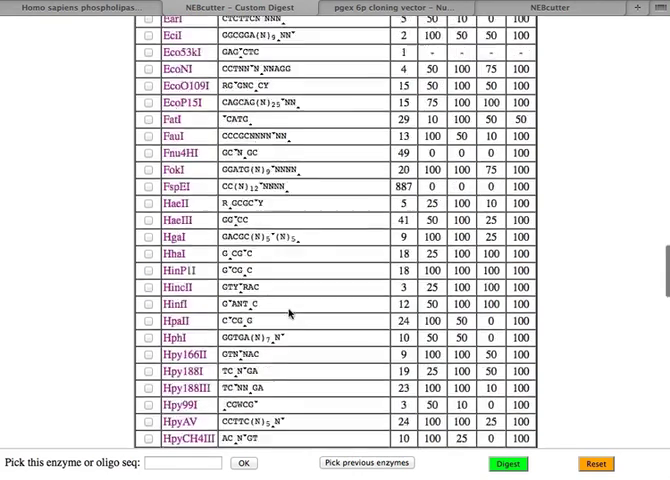
{"action": "scroll", "scroll_direction": "down", "scroll_amount": 3}
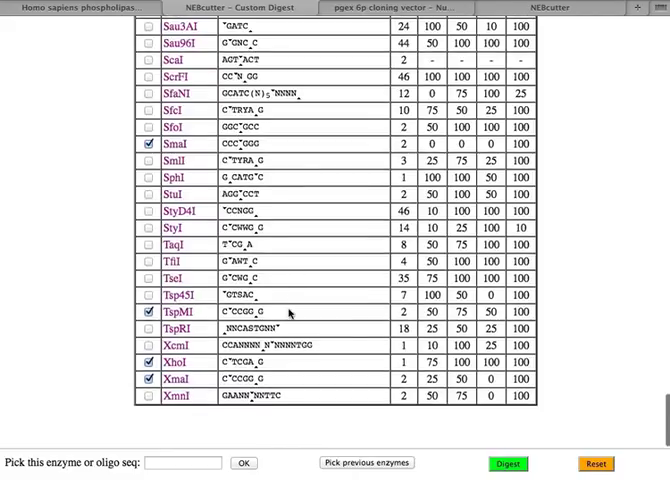
{"action": "scroll", "scroll_direction": "up", "scroll_amount": 3}
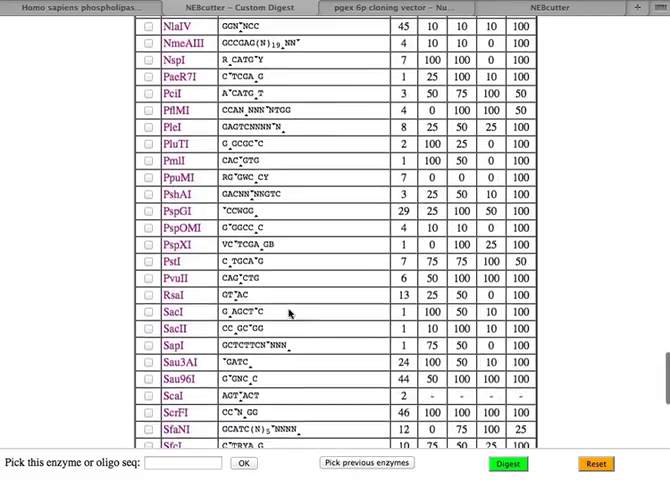
{"action": "scroll", "scroll_direction": "up", "scroll_amount": 3}
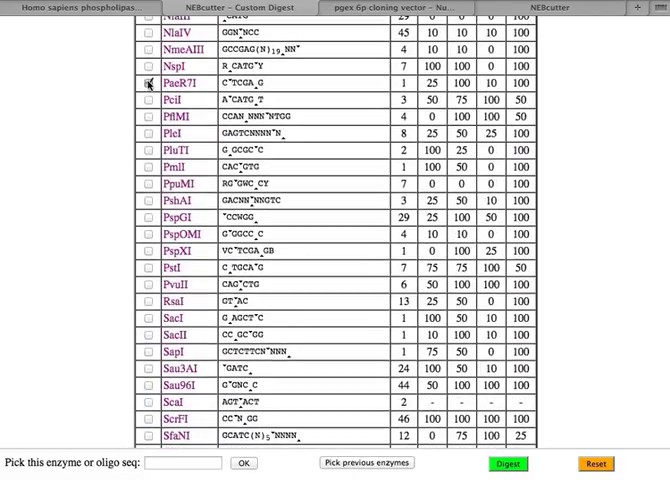
{"action": "left_click", "coordinate": [142, 88]}
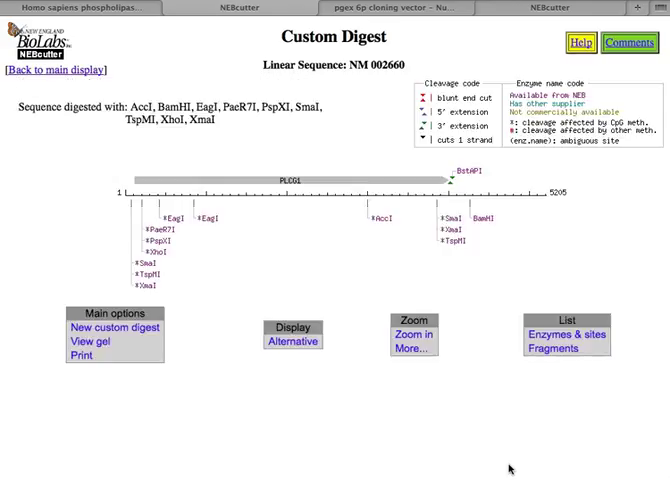
{"action": "mouse_move", "coordinate": [342, 274]}
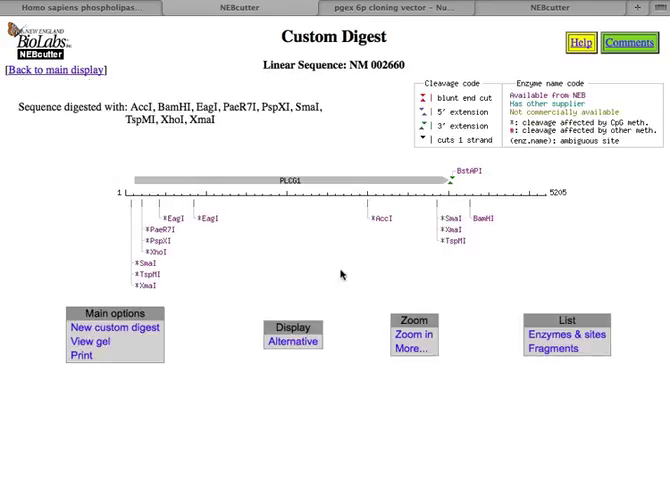
{"action": "mouse_move", "coordinate": [208, 268]}
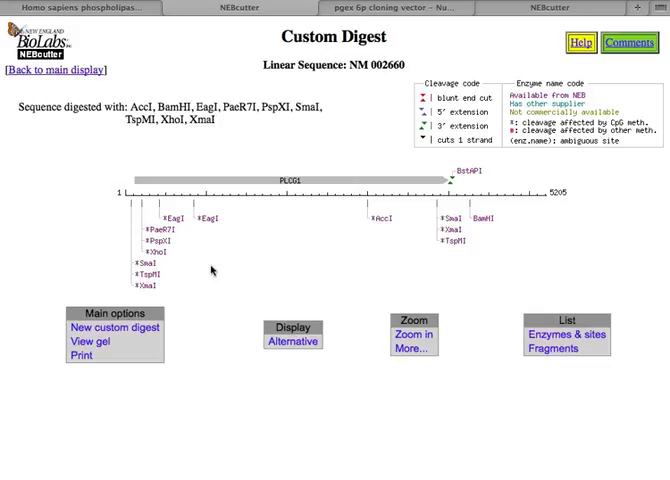
{"action": "mouse_move", "coordinate": [166, 216]}
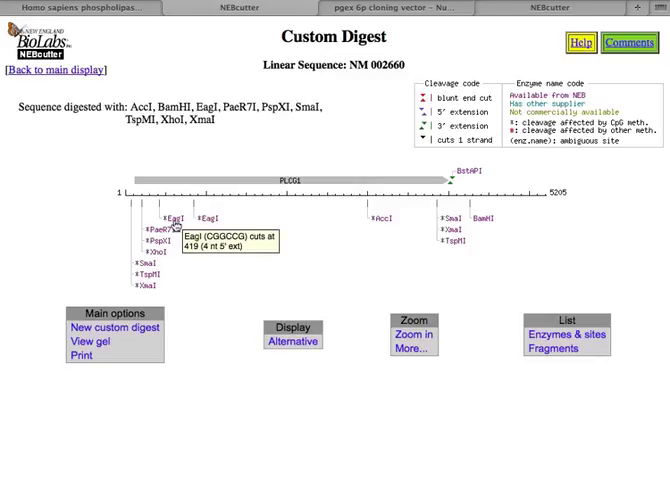
{"action": "mouse_move", "coordinate": [200, 216]}
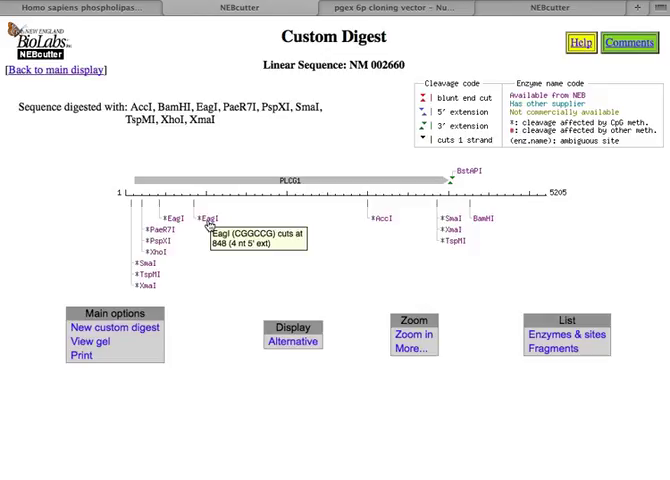
{"action": "mouse_move", "coordinate": [170, 218]}
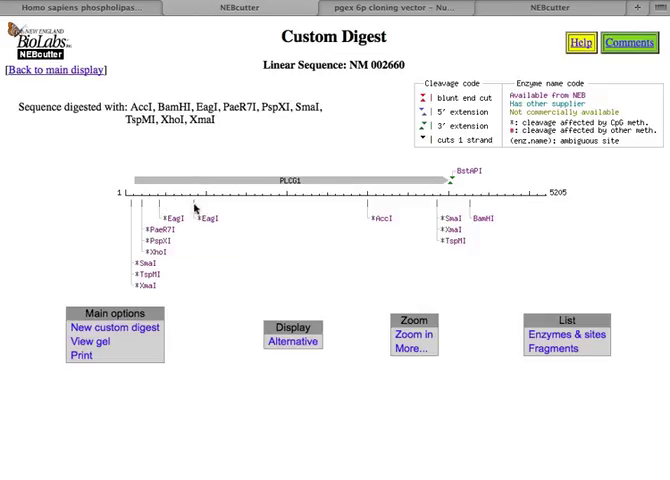
{"action": "mouse_move", "coordinate": [164, 204]}
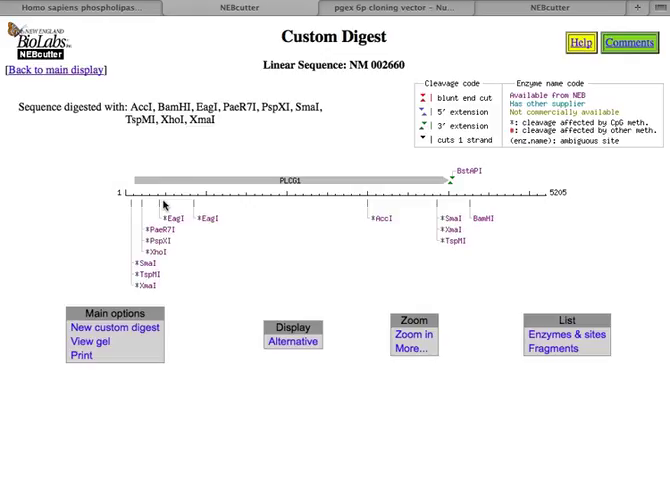
{"action": "mouse_move", "coordinate": [136, 268]}
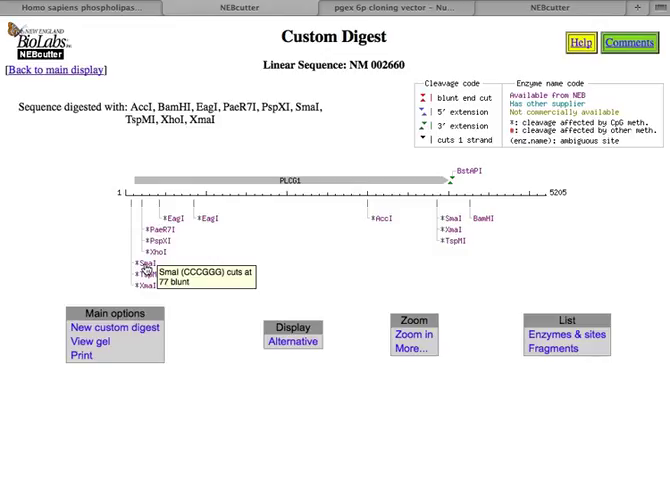
{"action": "mouse_move", "coordinate": [448, 216]}
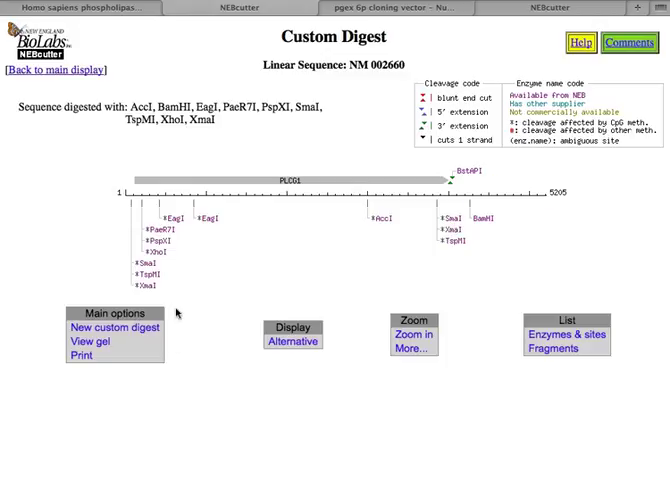
{"action": "mouse_move", "coordinate": [142, 288]}
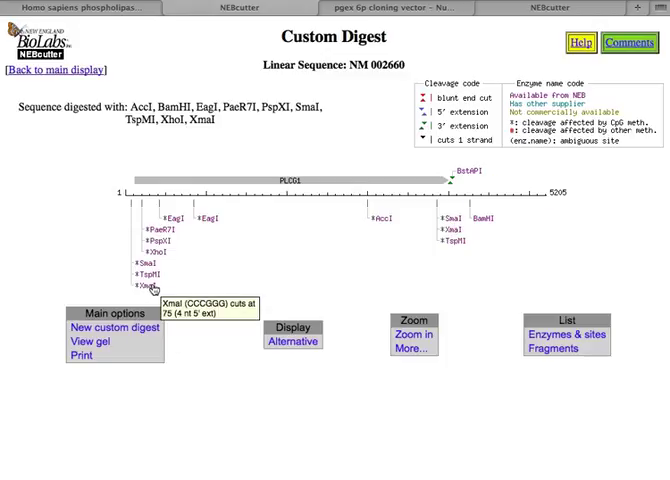
{"action": "mouse_move", "coordinate": [136, 272]}
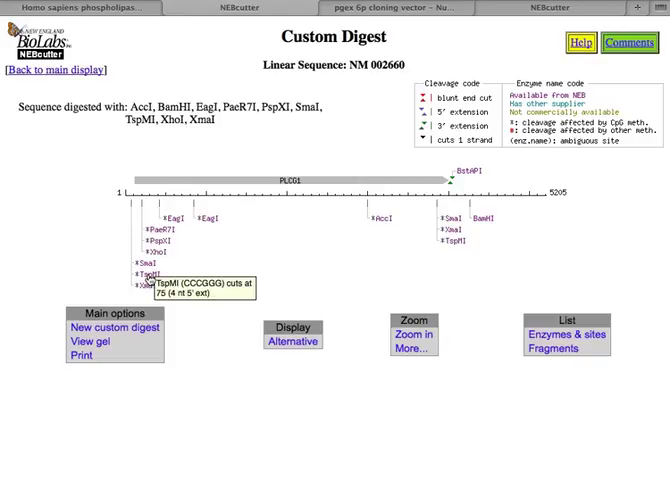
{"action": "mouse_move", "coordinate": [144, 284]}
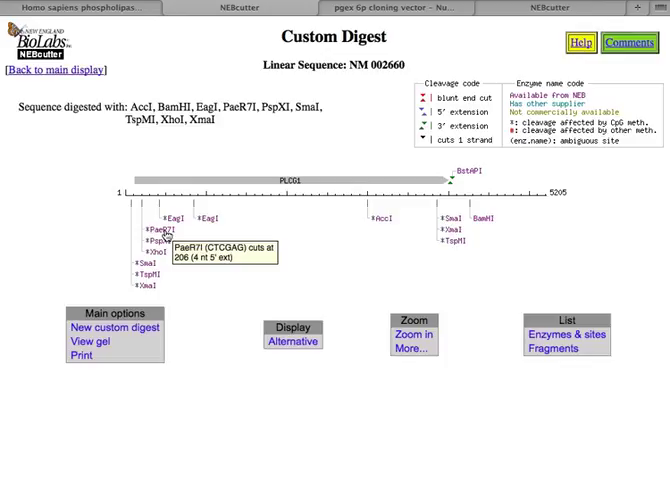
{"action": "mouse_move", "coordinate": [160, 244]}
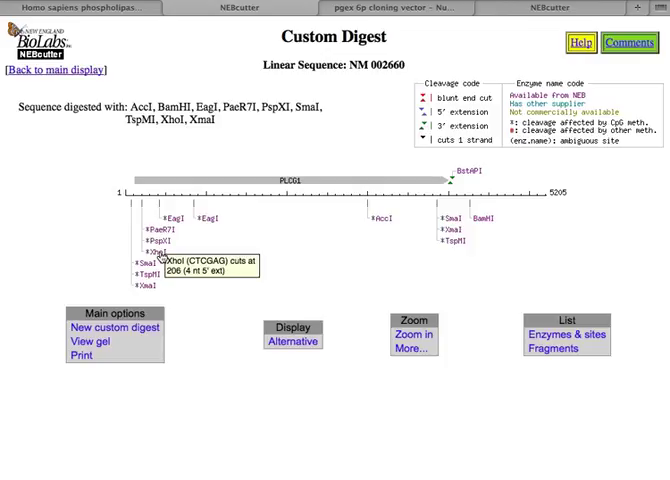
{"action": "mouse_move", "coordinate": [142, 242]}
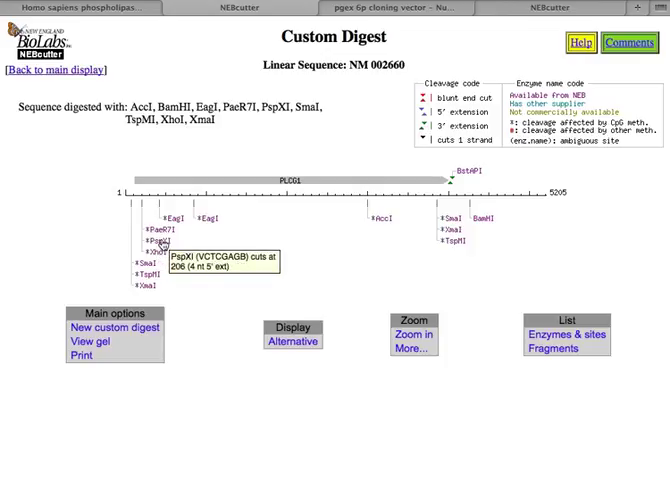
{"action": "mouse_move", "coordinate": [160, 258]}
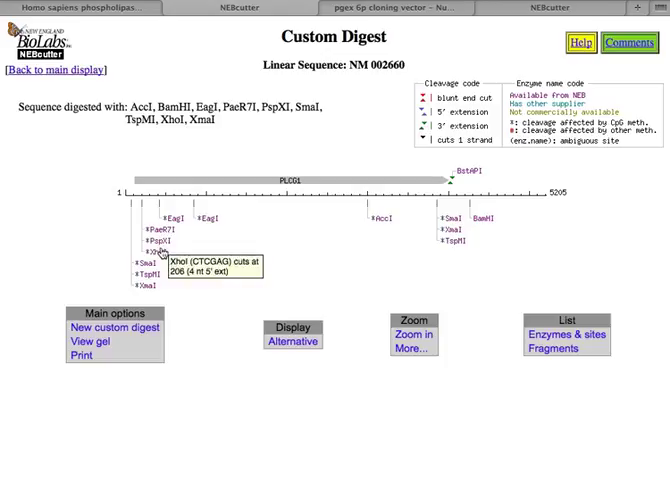
{"action": "mouse_move", "coordinate": [154, 240]}
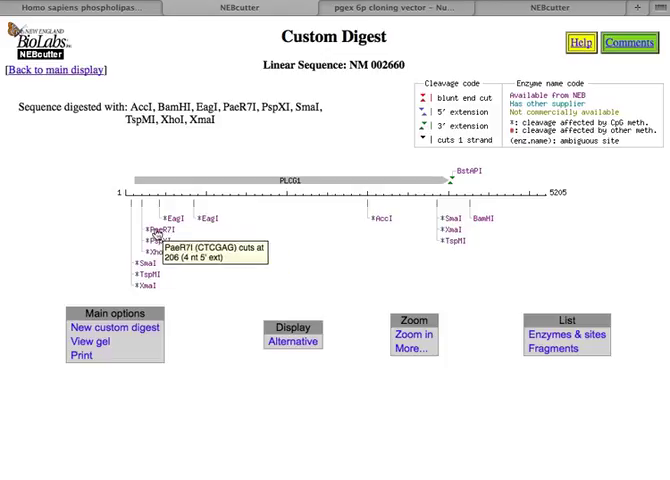
{"action": "mouse_move", "coordinate": [452, 220]}
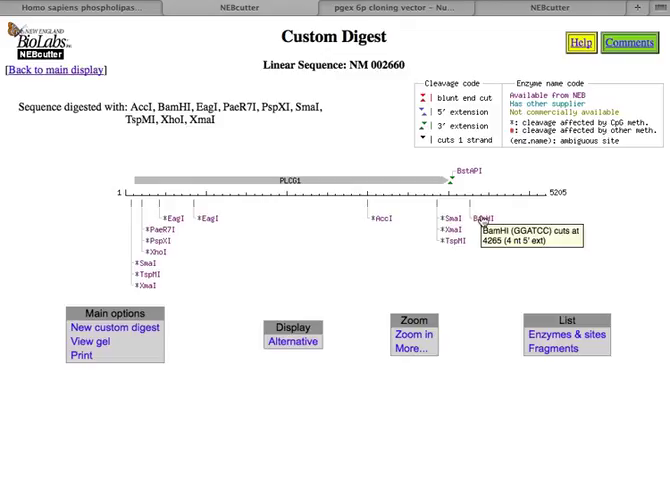
{"action": "mouse_move", "coordinate": [432, 40]}
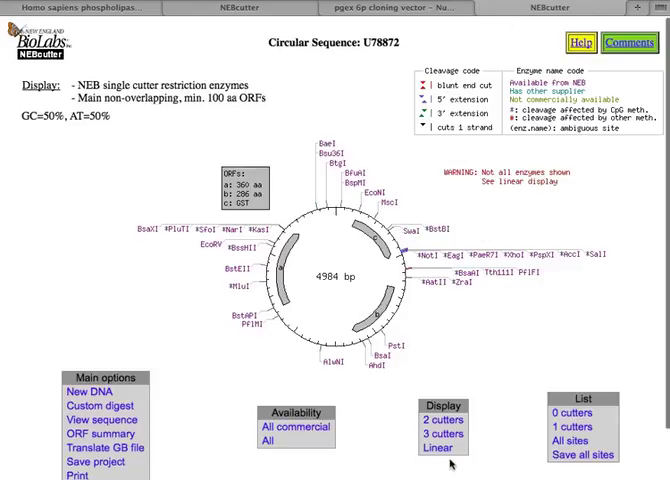
Zoom into U78872 region 790–1114 to see its cloning-site enzymes, then return to the NM_002660 digest map.
{"action": "left_click", "coordinate": [436, 464]}
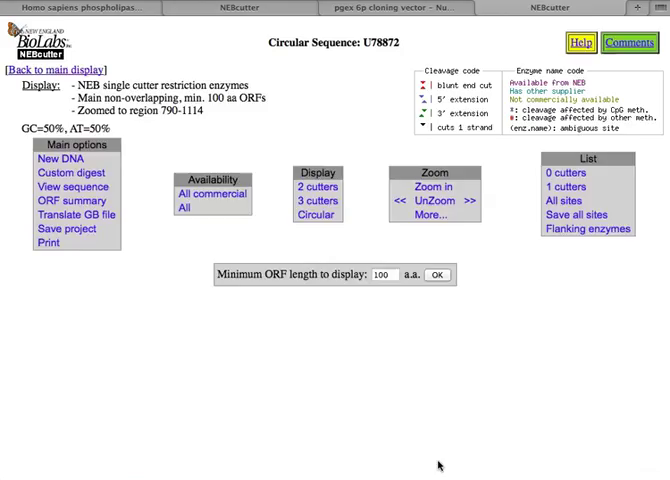
{"action": "left_click", "coordinate": [318, 214]}
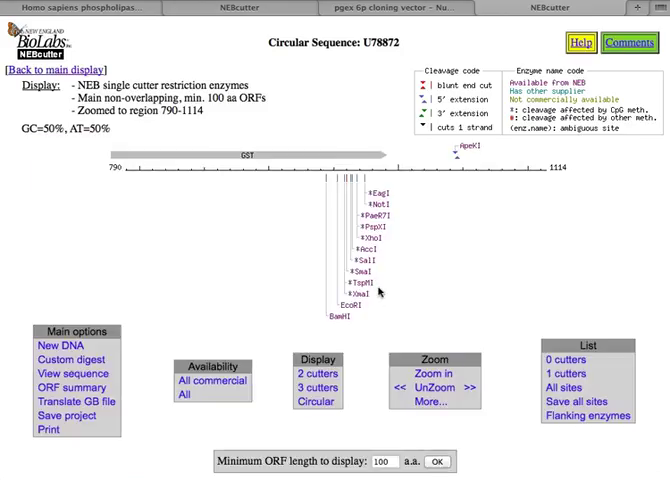
{"action": "mouse_move", "coordinate": [348, 268]}
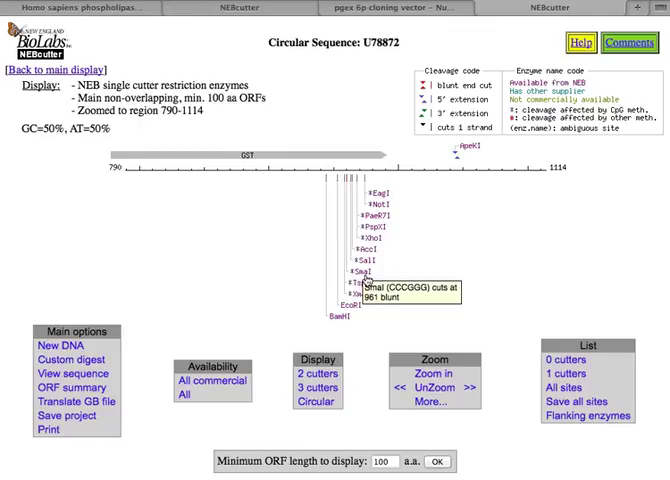
{"action": "mouse_move", "coordinate": [348, 166]}
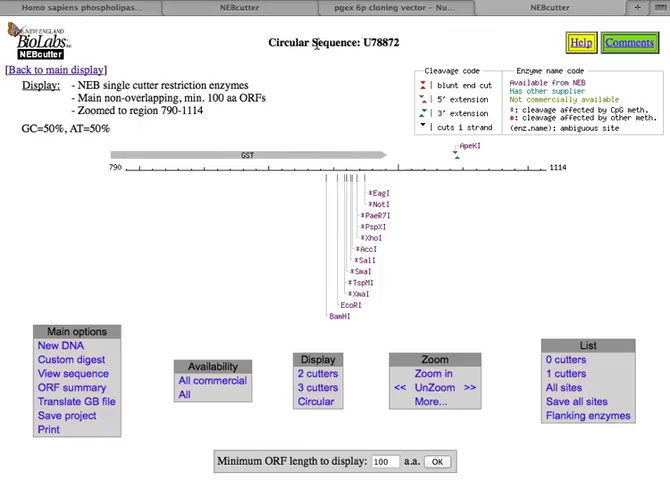
{"action": "left_click", "coordinate": [72, 358]}
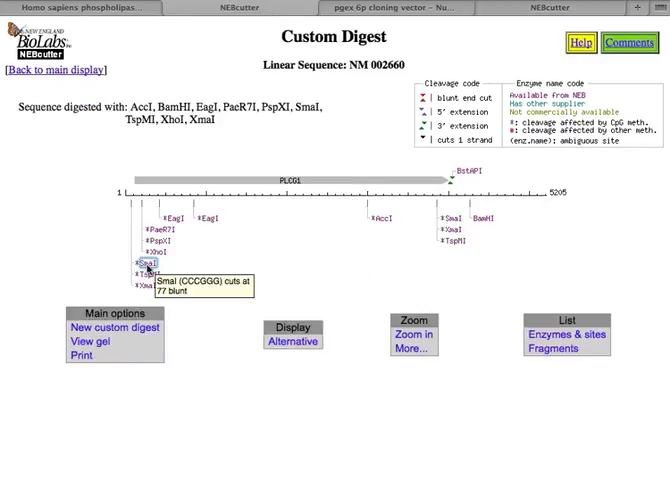
{"action": "left_click", "coordinate": [144, 264]}
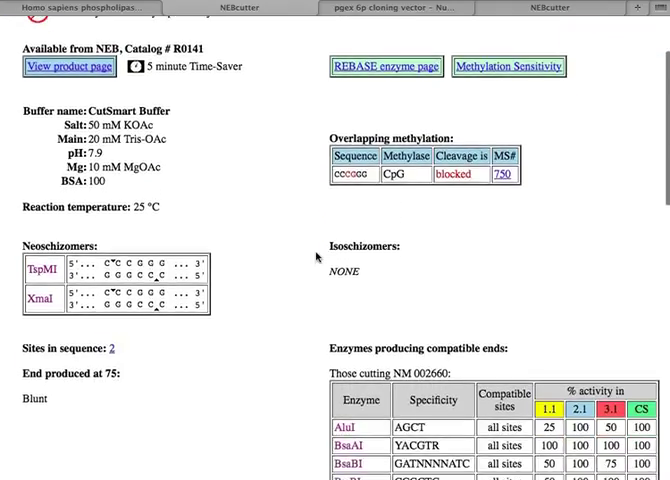
{"action": "scroll", "scroll_direction": "down", "scroll_amount": 3}
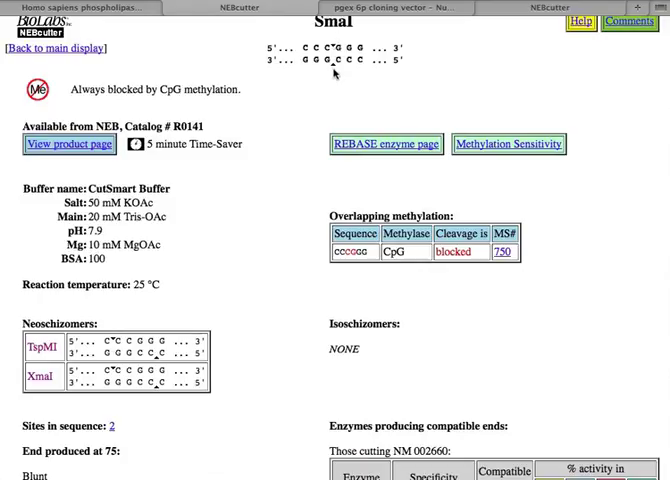
{"action": "mouse_move", "coordinate": [76, 412]}
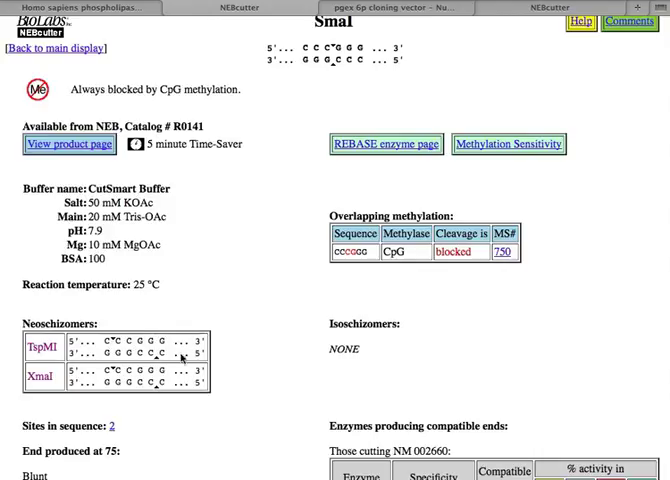
{"action": "mouse_move", "coordinate": [112, 342]}
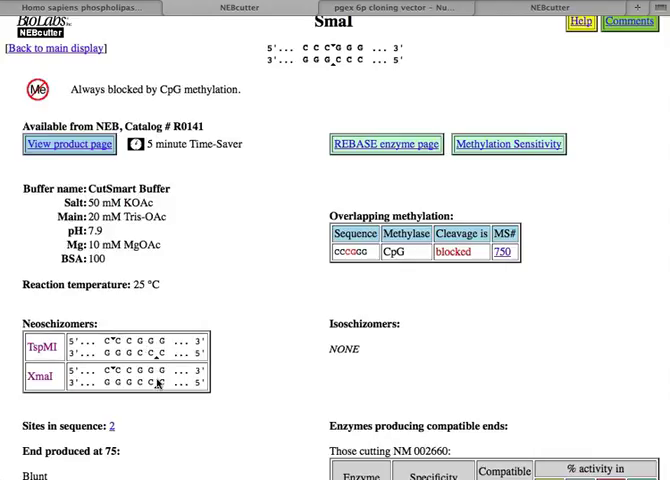
{"action": "mouse_move", "coordinate": [104, 340]}
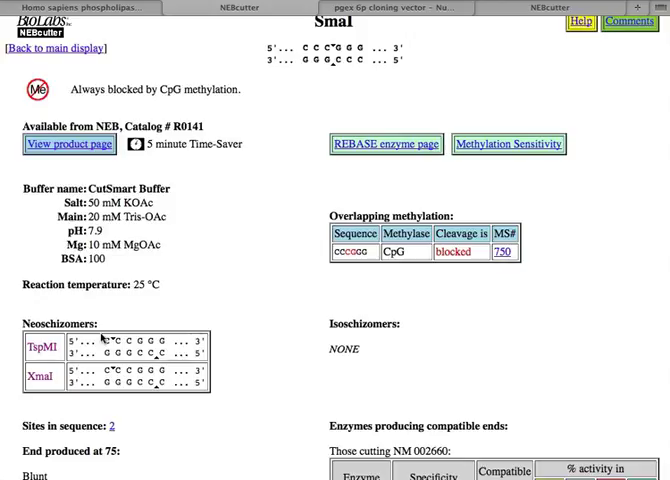
{"action": "mouse_move", "coordinate": [114, 324]}
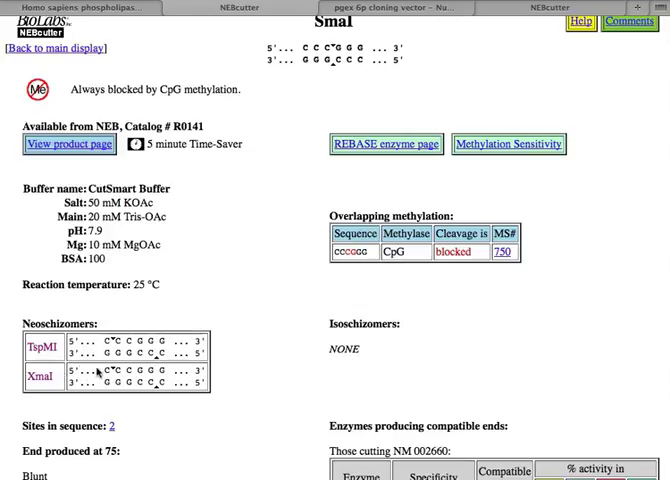
{"action": "mouse_move", "coordinate": [164, 282]}
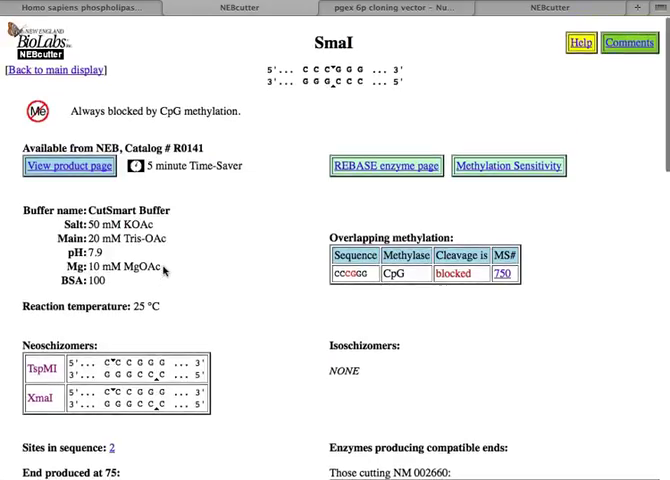
{"action": "mouse_move", "coordinate": [284, 252]}
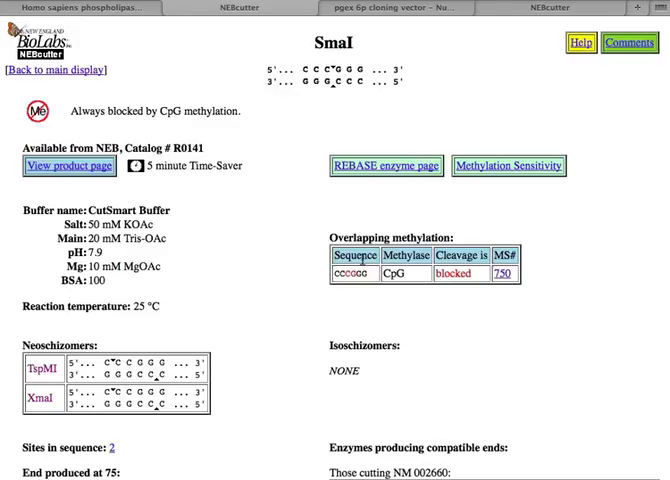
{"action": "mouse_move", "coordinate": [346, 104]}
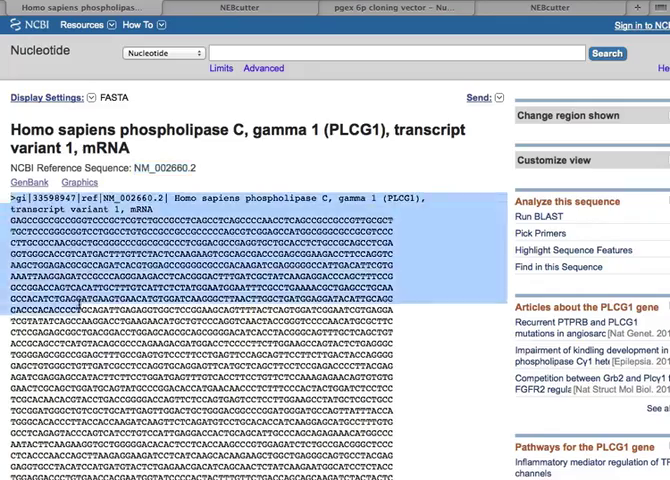
Paste the PLCG1 FASTA sequence into Word and begin the heading '1) Targ'.
{"action": "scroll", "scroll_direction": "down", "scroll_amount": 3}
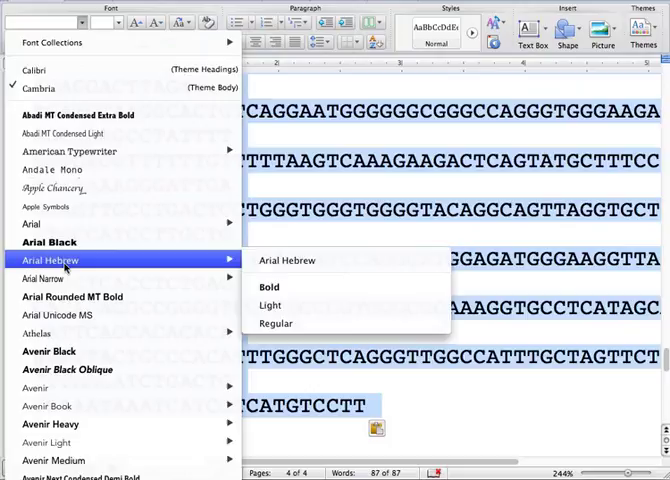
{"action": "scroll", "scroll_direction": "down", "scroll_amount": 3}
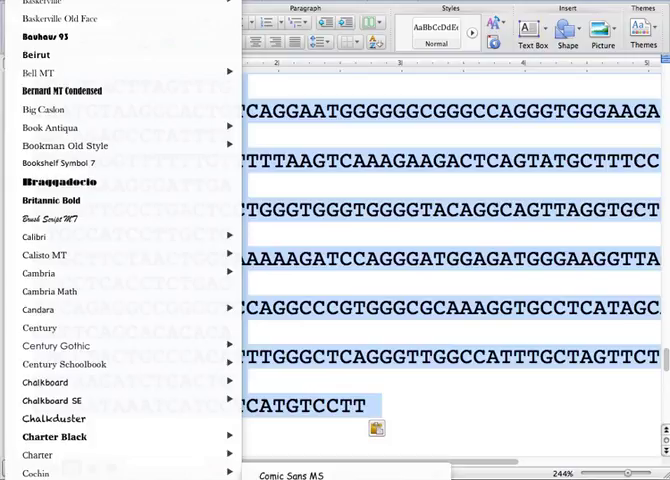
{"action": "scroll", "scroll_direction": "down", "scroll_amount": 3}
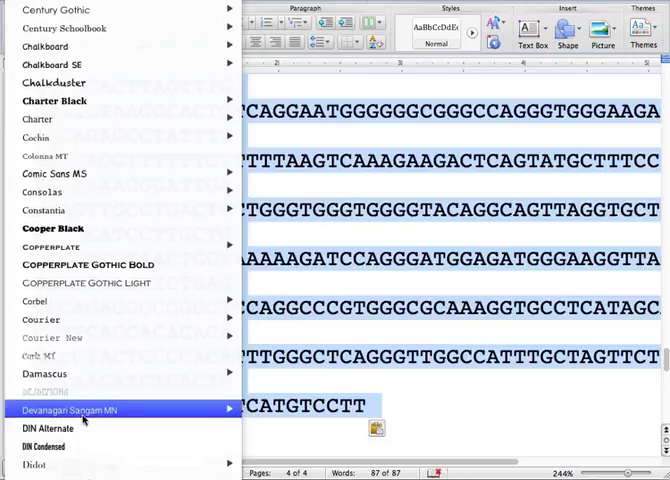
{"action": "mouse_move", "coordinate": [40, 320]}
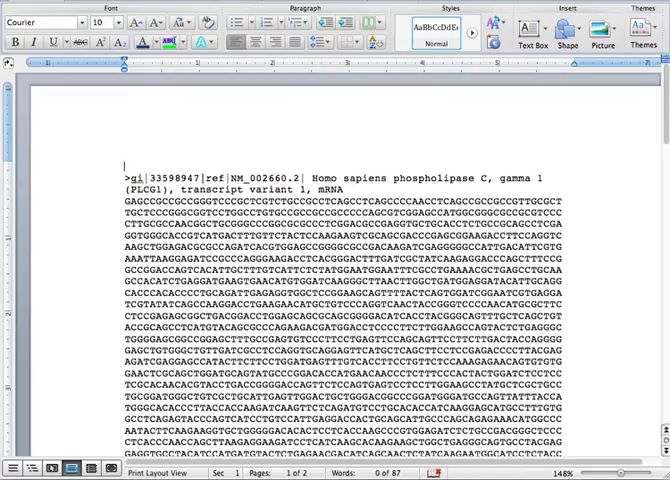
{"action": "type", "text": "1) Target DNA — human"}
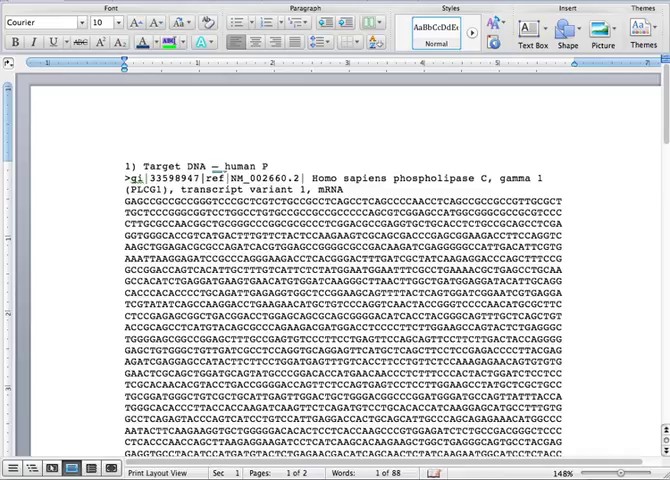
Complete the heading with 'PLCgamma 1' and review the green and yellow highlighted sites down the sequence.
{"action": "type", "text": "PLCgamma 1"}
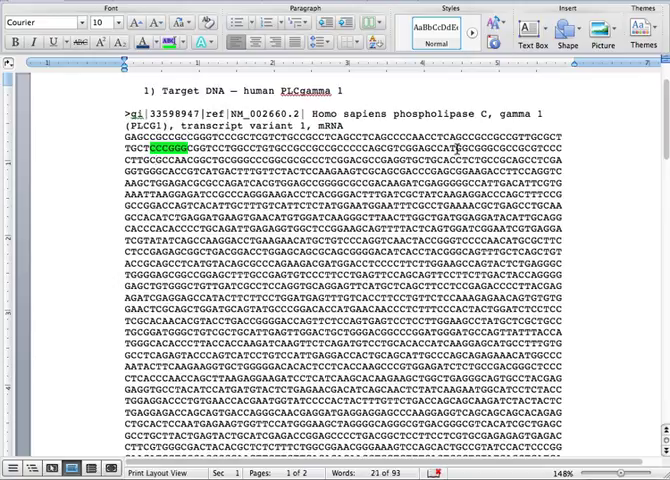
{"action": "mouse_move", "coordinate": [604, 308]}
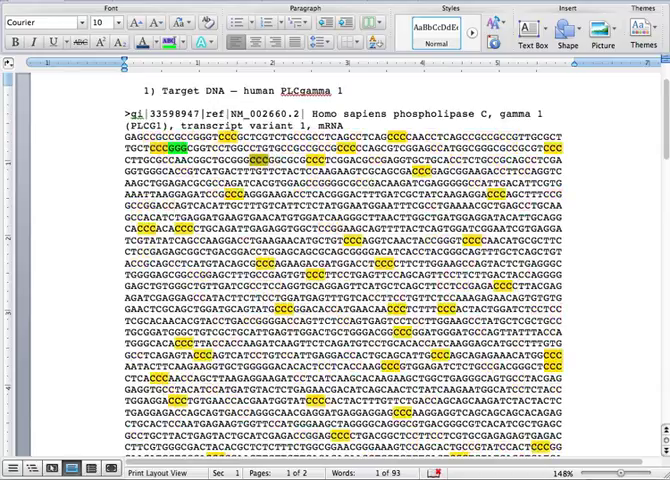
{"action": "scroll", "scroll_direction": "down", "scroll_amount": 3}
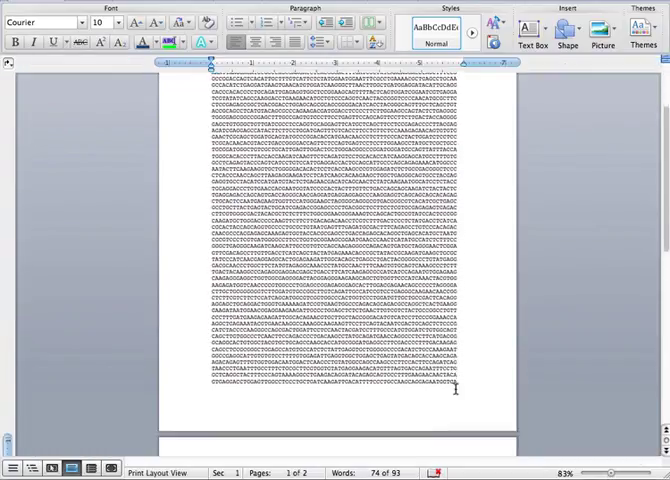
{"action": "scroll", "scroll_direction": "down", "scroll_amount": 3}
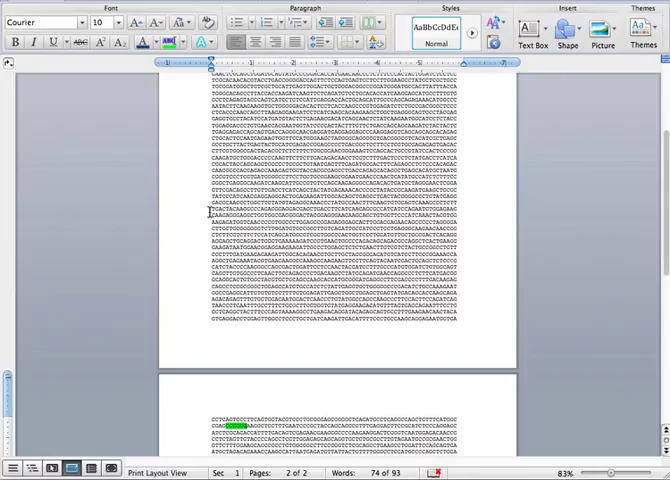
{"action": "scroll", "scroll_direction": "down", "scroll_amount": 3}
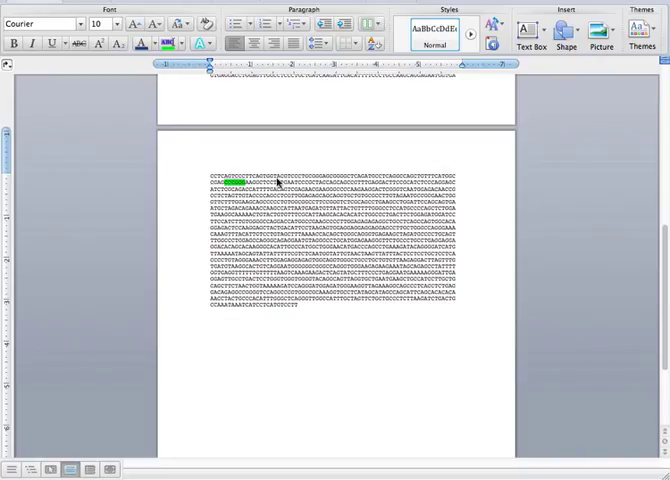
{"action": "mouse_move", "coordinate": [336, 164]}
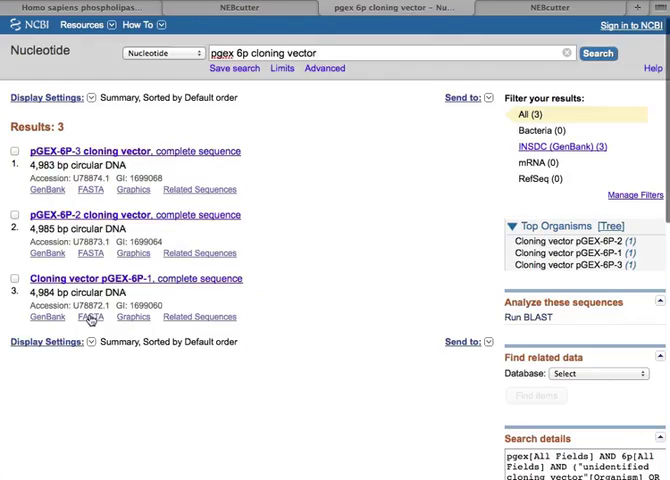
View the FASTA sequence of cloning vector pGEX-6P-1 (U78872.1) in NCBI Nucleotide.
{"action": "left_click", "coordinate": [80, 316]}
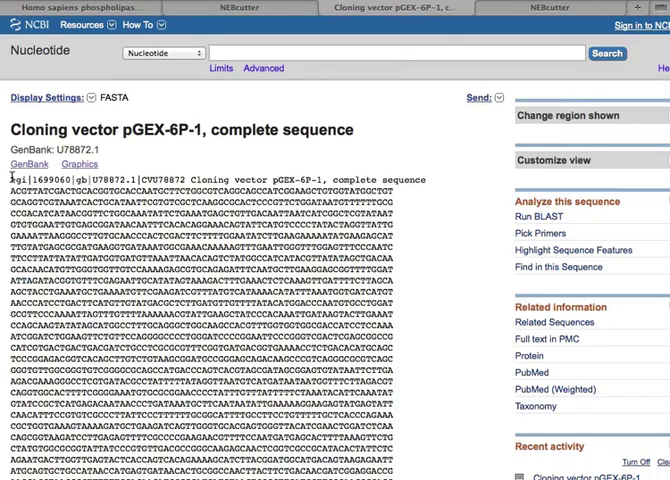
{"action": "scroll", "scroll_direction": "down", "scroll_amount": 3}
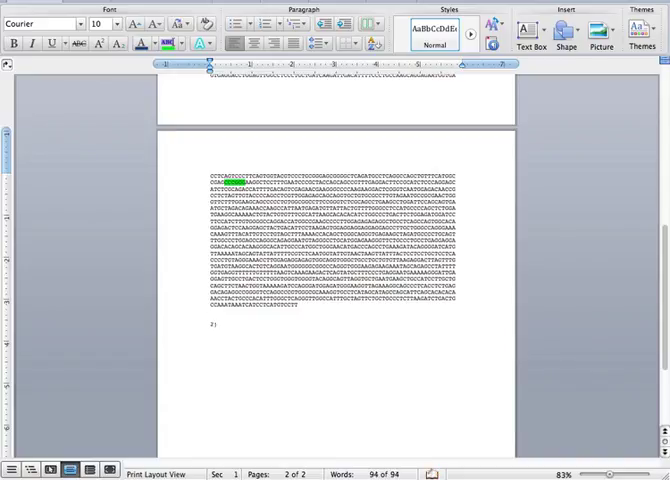
Add the vector heading, paste the pGEX-6P-1 sequence and set its FASTA header in Courier.
{"action": "type", "text": "the oo"}
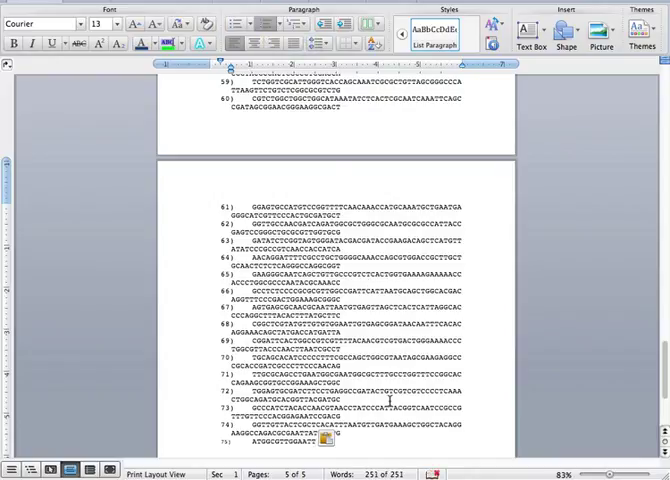
{"action": "scroll", "scroll_direction": "up", "scroll_amount": 3}
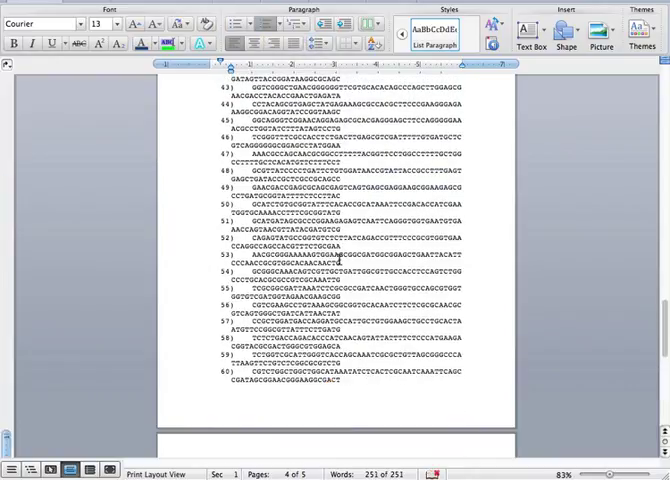
{"action": "scroll", "scroll_direction": "up", "scroll_amount": 3}
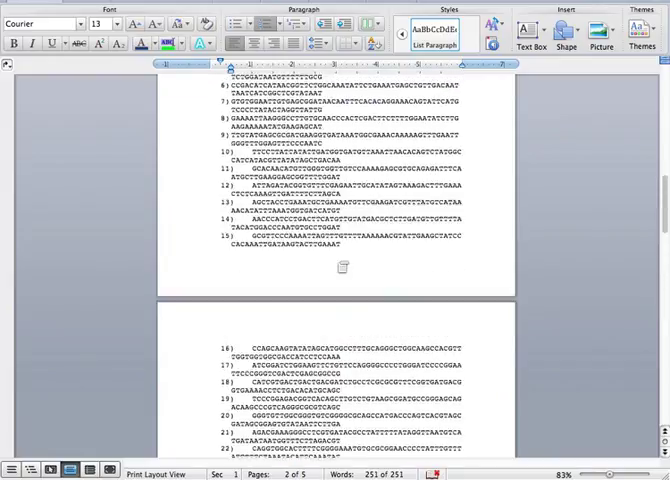
{"action": "scroll", "scroll_direction": "up", "scroll_amount": 3}
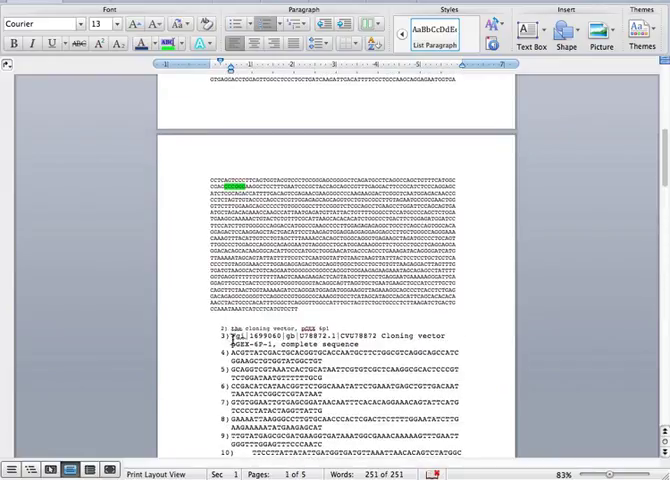
{"action": "scroll", "scroll_direction": "down", "scroll_amount": 3}
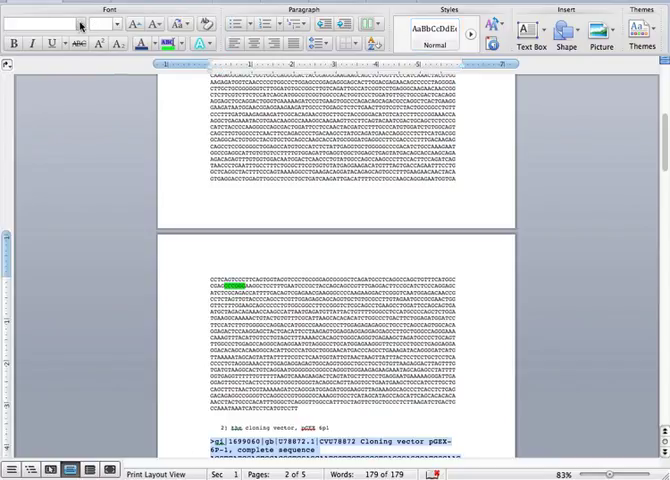
{"action": "left_click", "coordinate": [60, 24]}
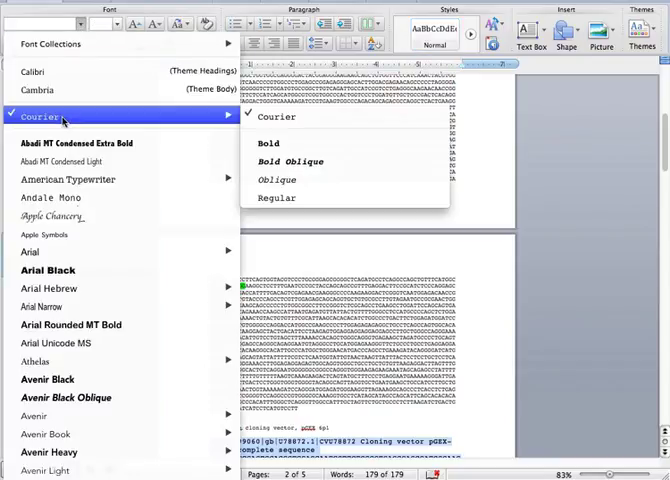
{"action": "left_click", "coordinate": [110, 24]}
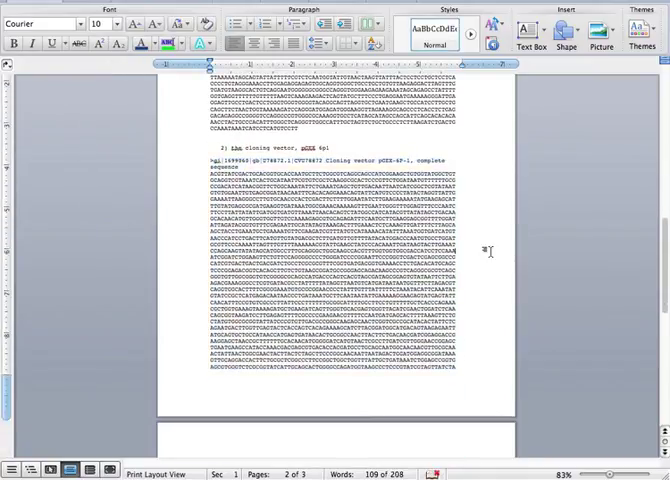
Highlight the restriction-site bases in the pGEX vector sequence in magenta.
{"action": "scroll", "scroll_direction": "down", "scroll_amount": 3}
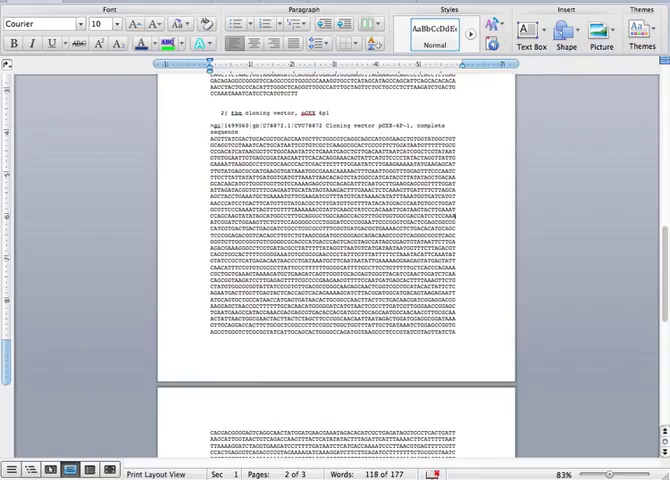
{"action": "scroll", "scroll_direction": "down", "scroll_amount": 3}
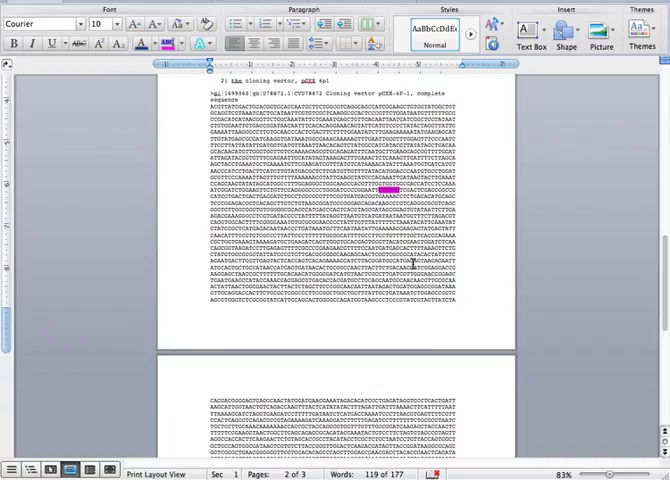
{"action": "scroll", "scroll_direction": "up", "scroll_amount": 3}
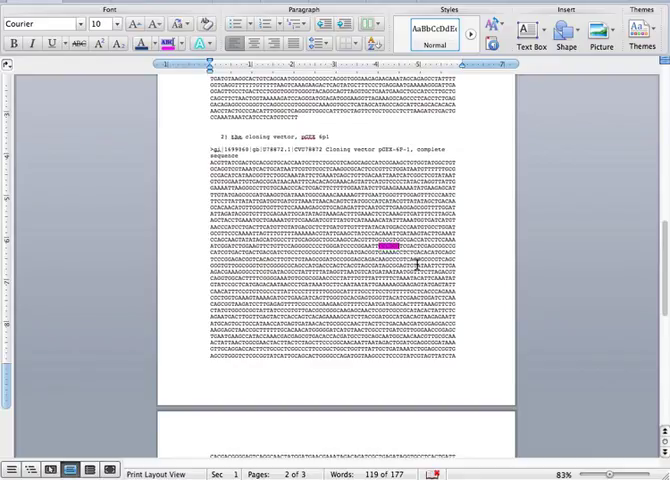
{"action": "scroll", "scroll_direction": "up", "scroll_amount": 3}
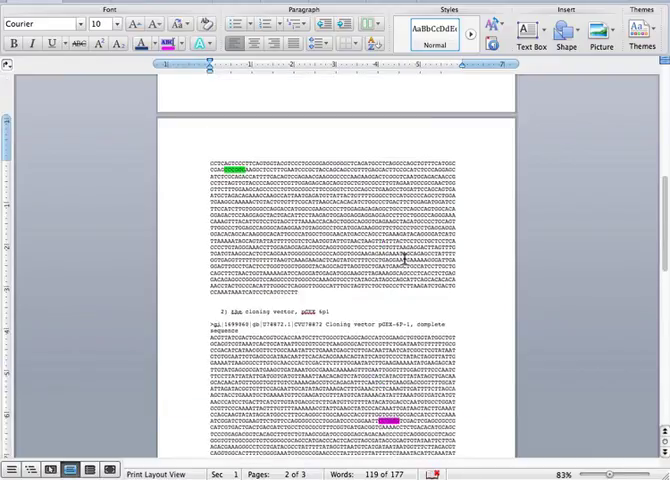
{"action": "scroll", "scroll_direction": "up", "scroll_amount": 3}
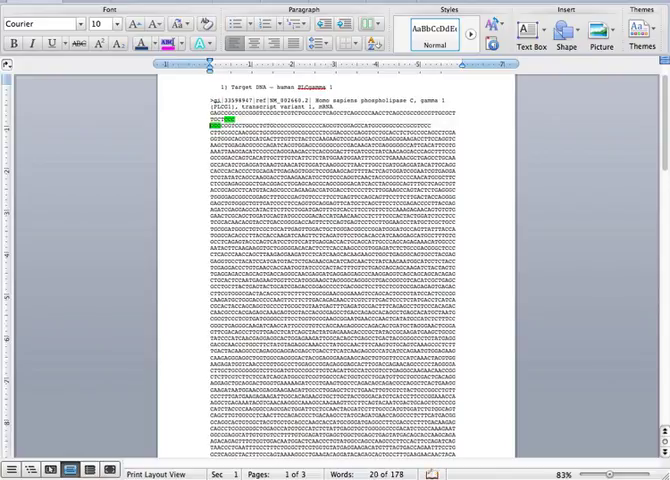
Paste the PLCG1 fragment from its green site onward into the vector at the magenta site.
{"action": "scroll", "scroll_direction": "down", "scroll_amount": 3}
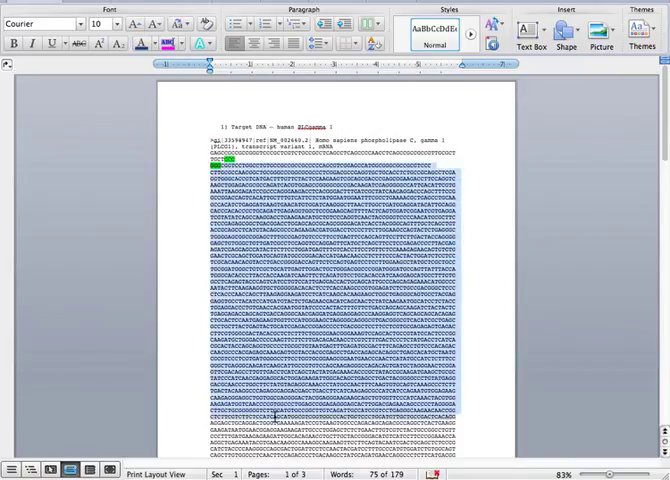
{"action": "scroll", "scroll_direction": "down", "scroll_amount": 3}
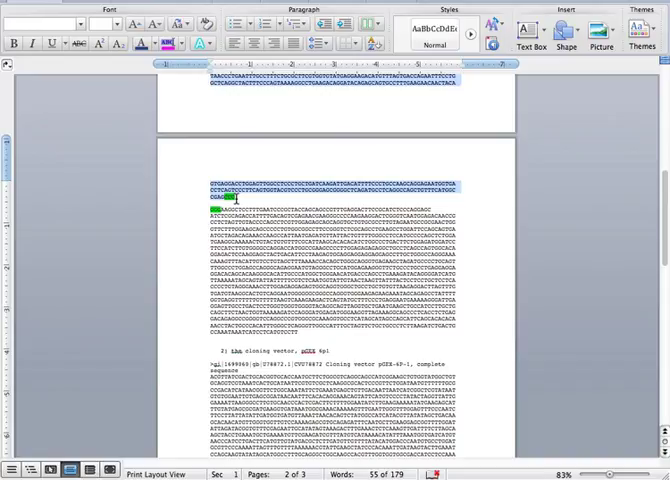
{"action": "scroll", "scroll_direction": "down", "scroll_amount": 3}
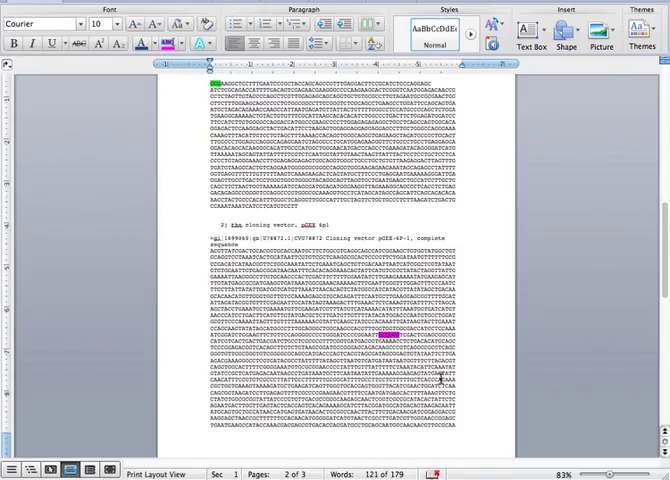
{"action": "scroll", "scroll_direction": "down", "scroll_amount": 3}
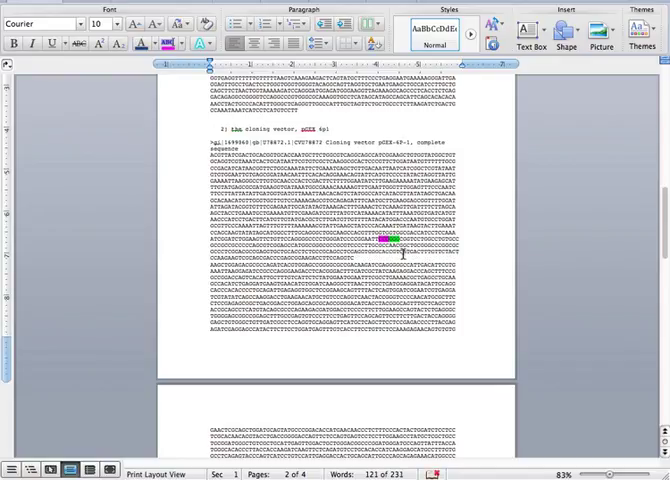
{"action": "mouse_move", "coordinate": [528, 352]}
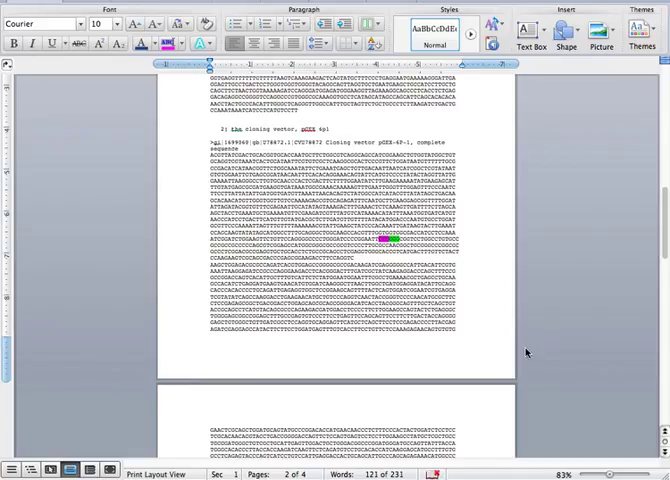
{"action": "right_click", "coordinate": [520, 350]}
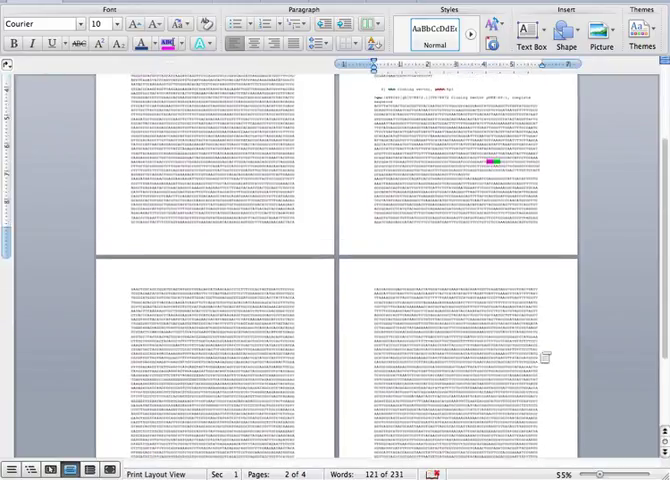
{"action": "scroll", "scroll_direction": "down", "scroll_amount": 3}
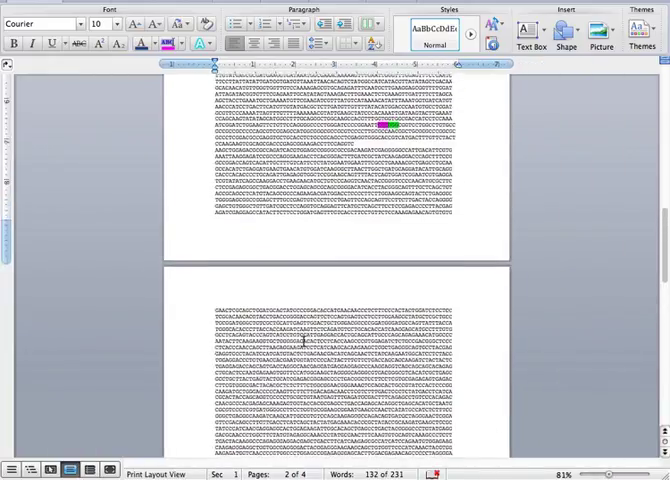
{"action": "scroll", "scroll_direction": "up", "scroll_amount": 3}
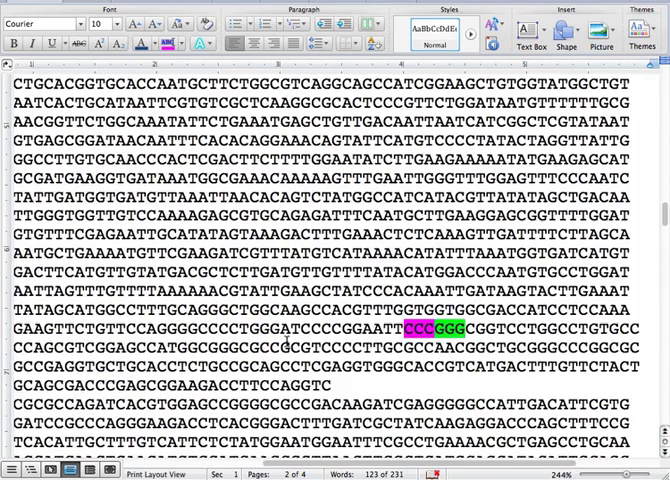
{"action": "scroll", "scroll_direction": "down", "scroll_amount": 3}
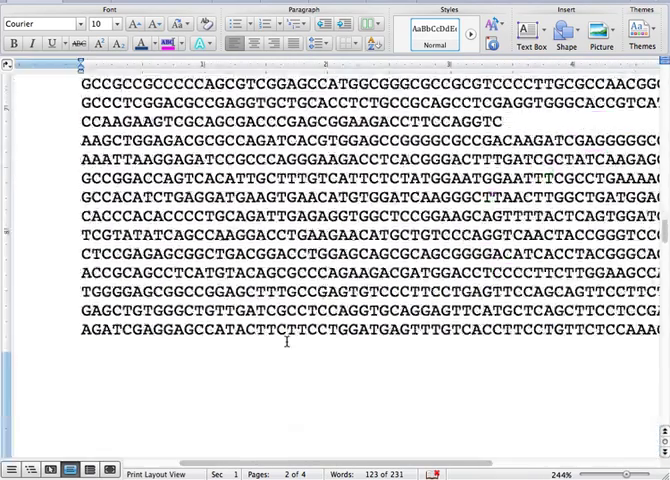
{"action": "scroll", "scroll_direction": "down", "scroll_amount": 3}
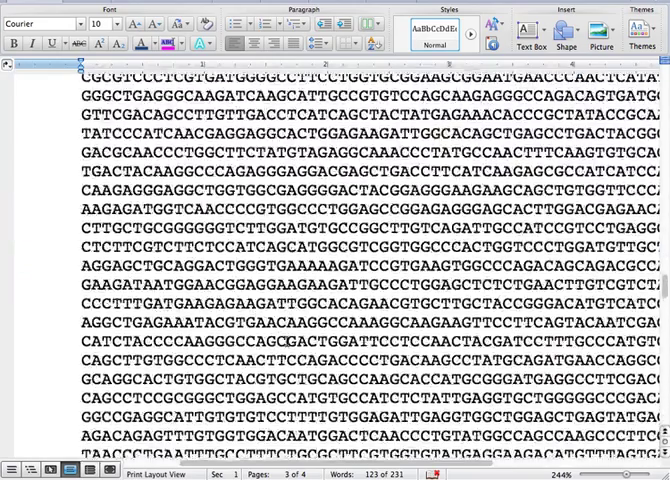
{"action": "scroll", "scroll_direction": "down", "scroll_amount": 3}
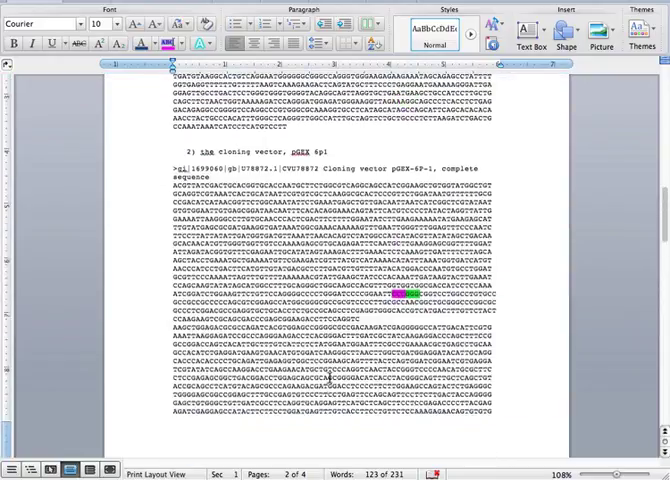
Select and copy the whole recombinant vector sequence carrying the PLCG1 insert.
{"action": "scroll", "scroll_direction": "up", "scroll_amount": 3}
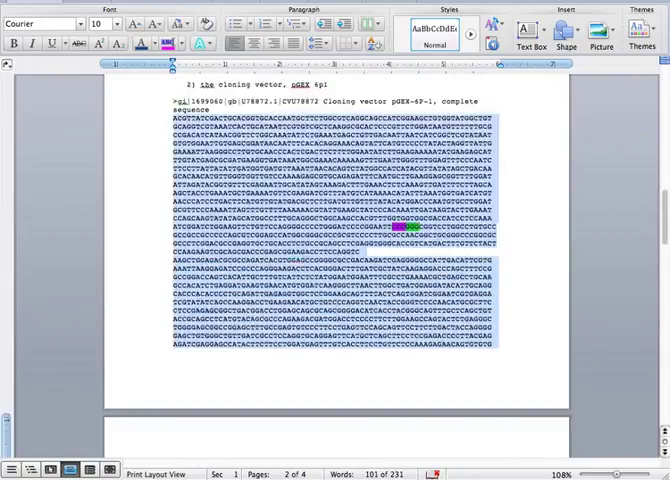
{"action": "scroll", "scroll_direction": "down", "scroll_amount": 3}
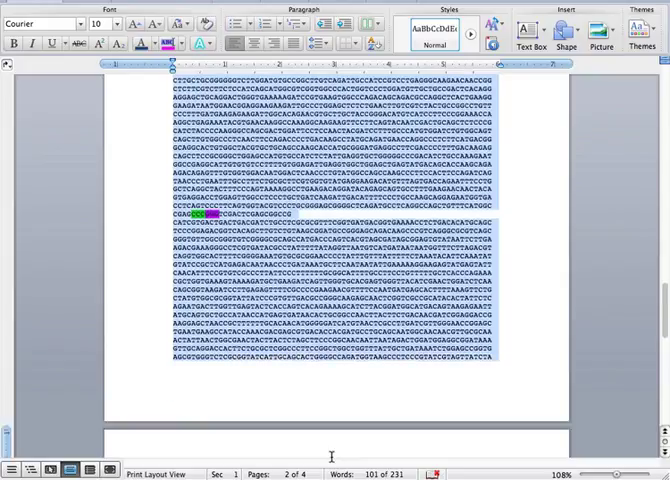
{"action": "scroll", "scroll_direction": "down", "scroll_amount": 3}
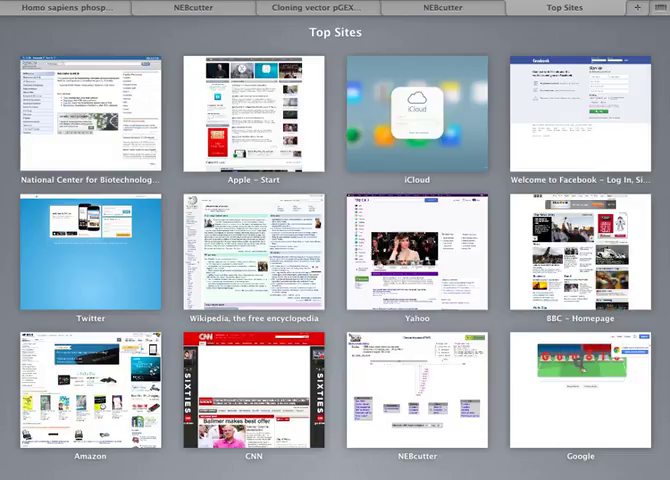
Run a blastx search of the pasted recombinant sequence against the nr protein database.
{"action": "left_click", "coordinate": [90, 112]}
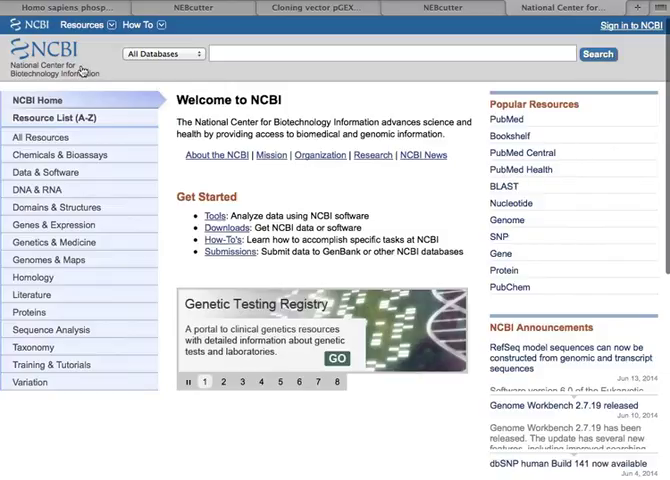
{"action": "left_click", "coordinate": [224, 382]}
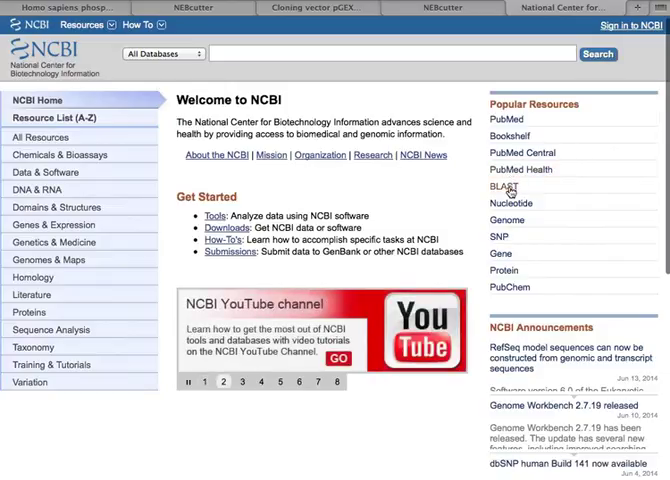
{"action": "left_click", "coordinate": [500, 188]}
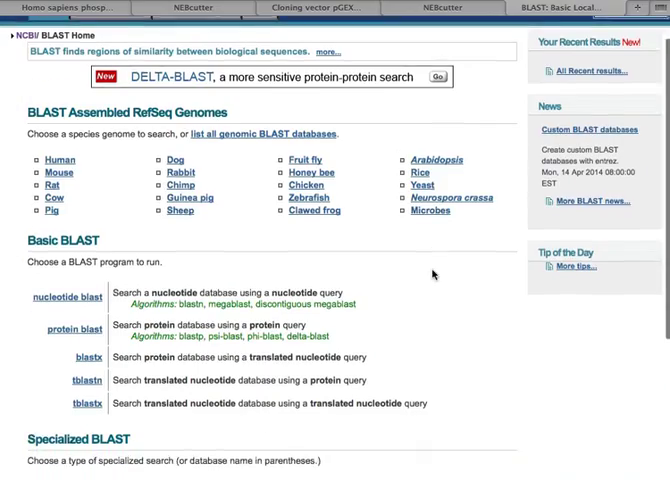
{"action": "scroll", "scroll_direction": "down", "scroll_amount": 3}
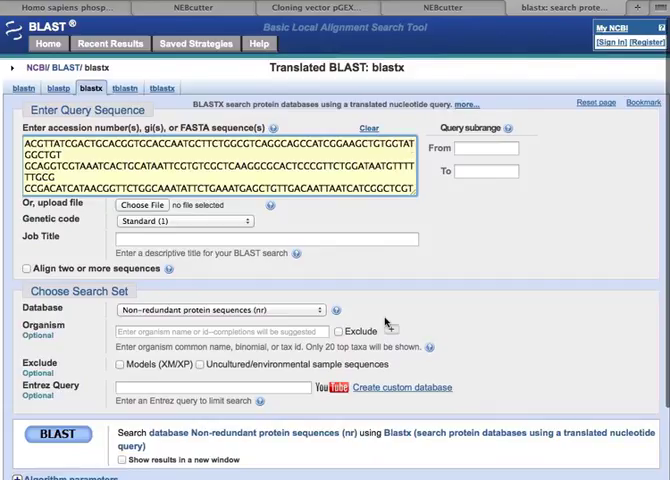
{"action": "mouse_move", "coordinate": [508, 418]}
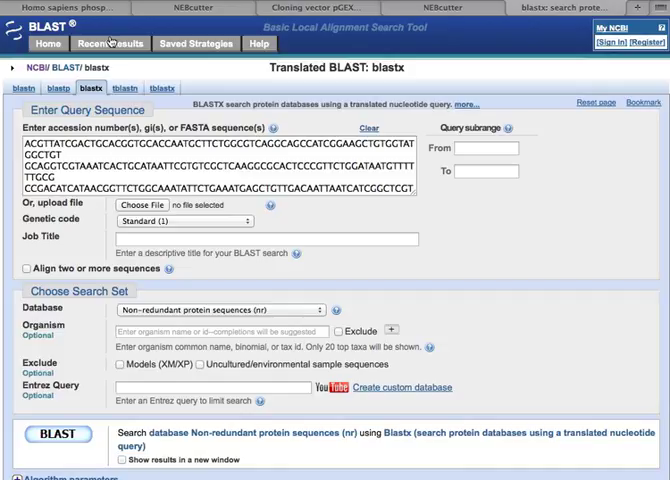
{"action": "left_click", "coordinate": [58, 432]}
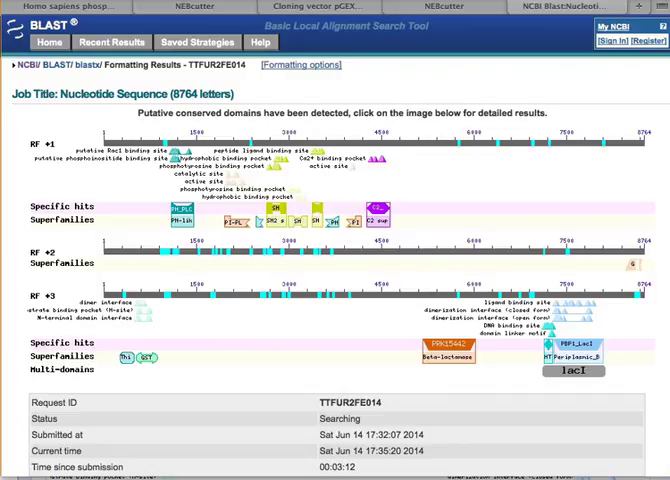
{"action": "mouse_move", "coordinate": [60, 148]}
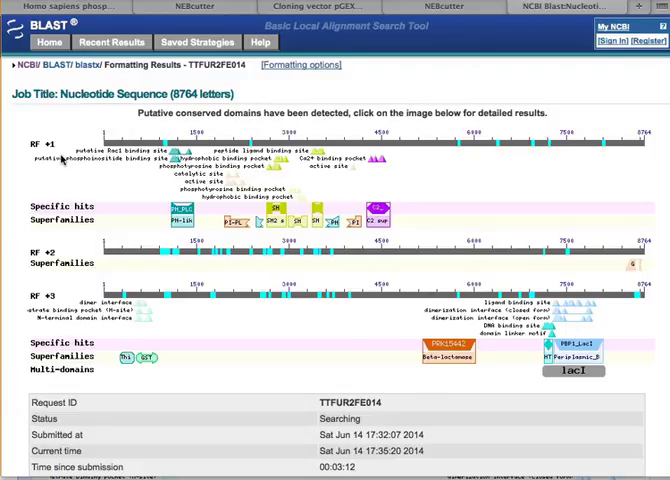
{"action": "mouse_move", "coordinate": [56, 156]}
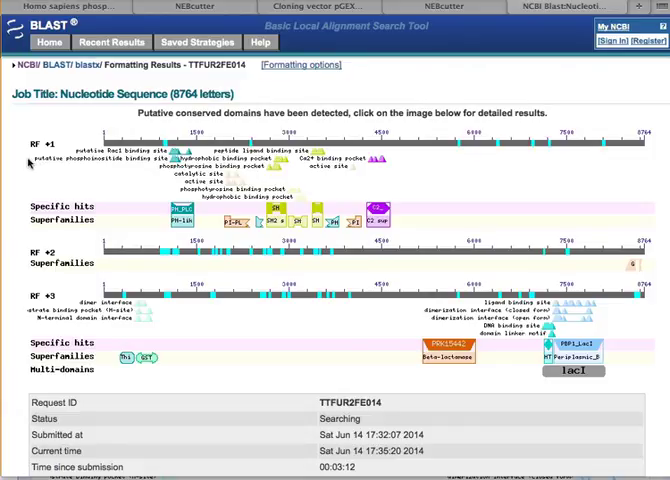
{"action": "mouse_move", "coordinate": [36, 152]}
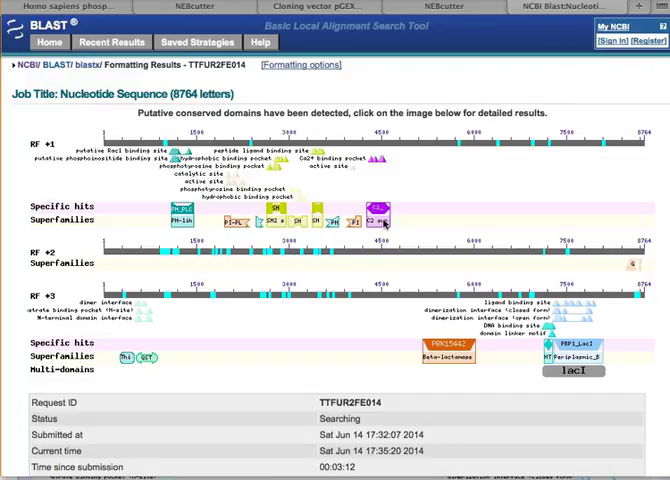
{"action": "mouse_move", "coordinate": [184, 228]}
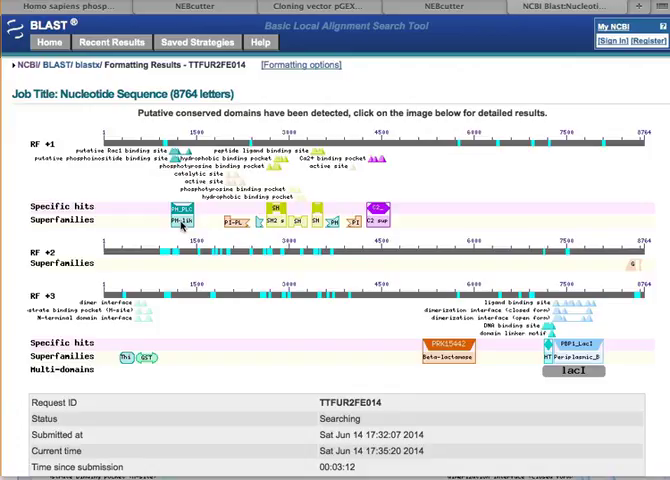
{"action": "mouse_move", "coordinate": [52, 308]}
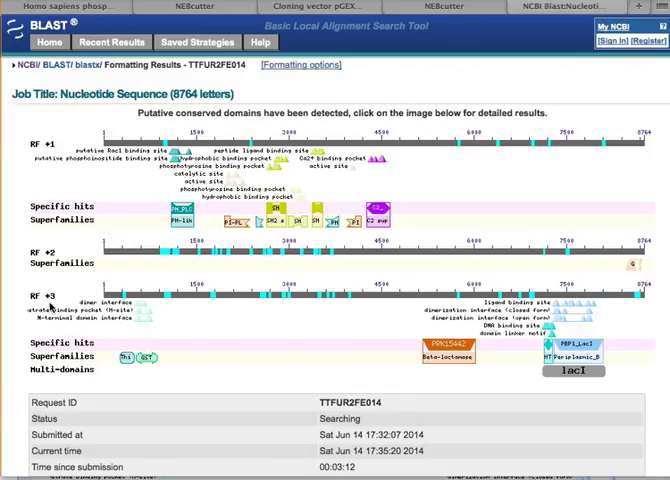
{"action": "mouse_move", "coordinate": [152, 366]}
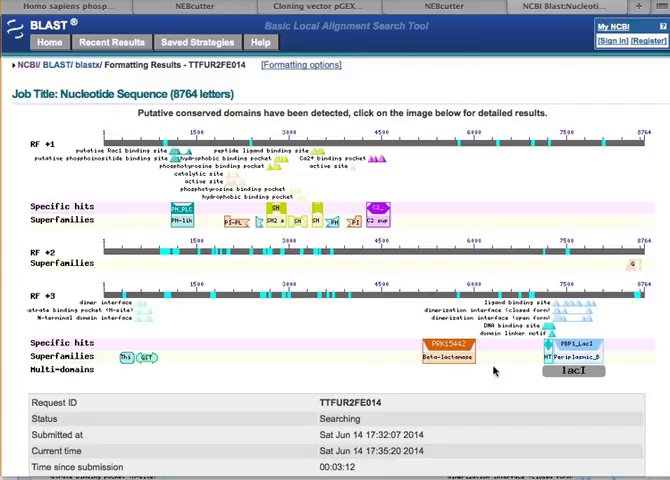
{"action": "mouse_move", "coordinate": [608, 372]}
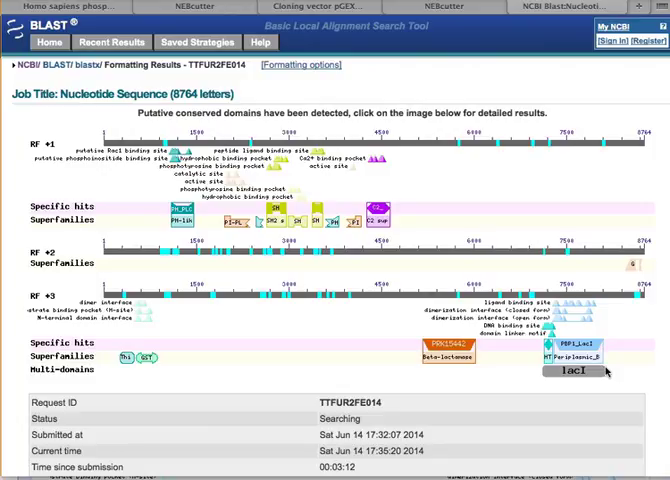
{"action": "mouse_move", "coordinate": [278, 76]}
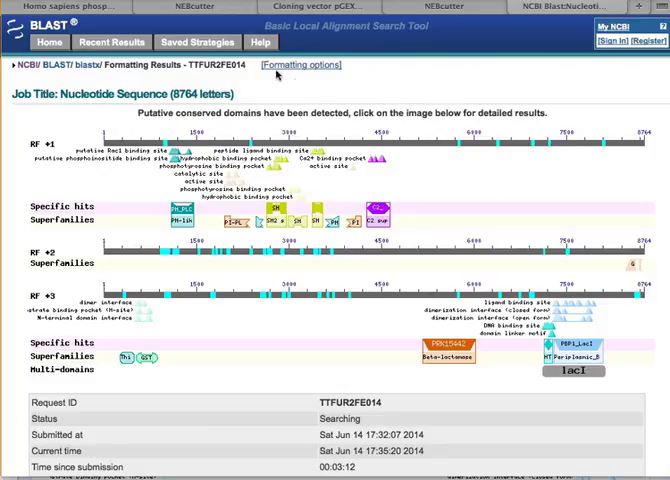
View the FASTA sequence of cloning vector pGEX-6P-3 (U78874.1) from the search results.
{"action": "left_click", "coordinate": [318, 6]}
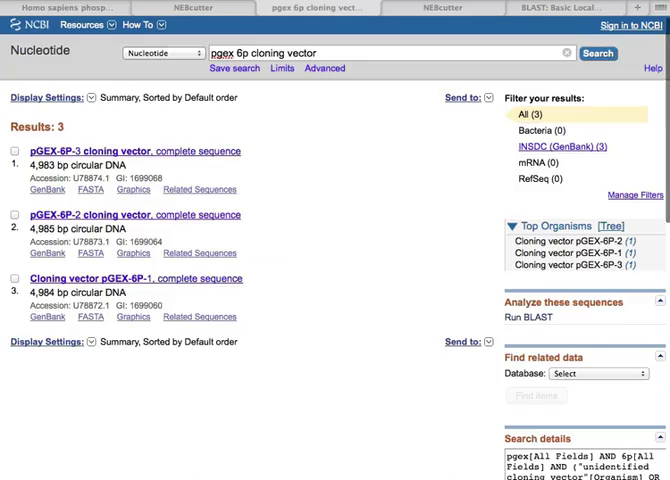
{"action": "mouse_move", "coordinate": [218, 252]}
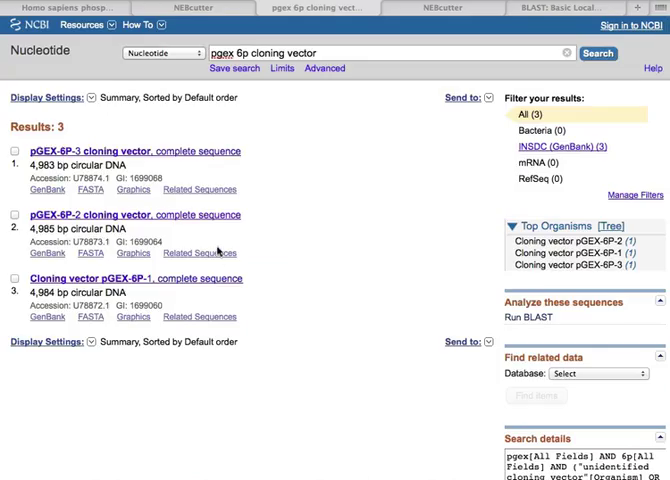
{"action": "mouse_move", "coordinate": [82, 172]}
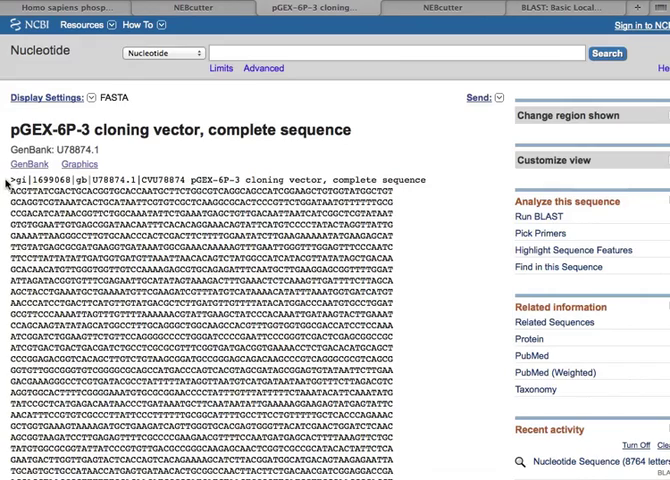
{"action": "scroll", "scroll_direction": "down", "scroll_amount": 3}
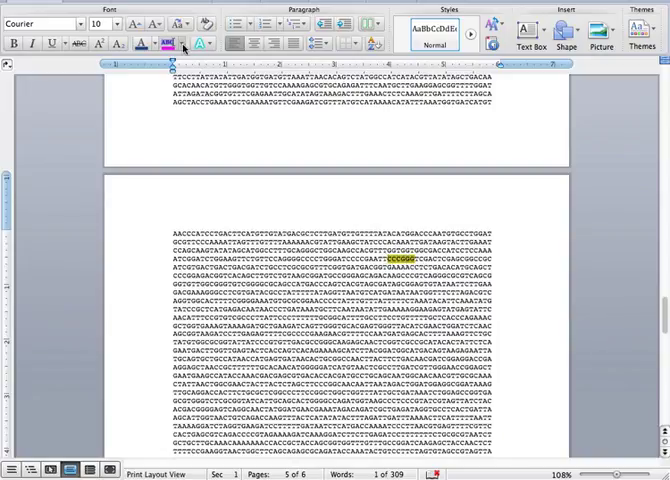
Select the construct sequence from the SmaI site to the end of the PLCG1–pGEX-6P-3 fusion.
{"action": "left_click", "coordinate": [162, 42]}
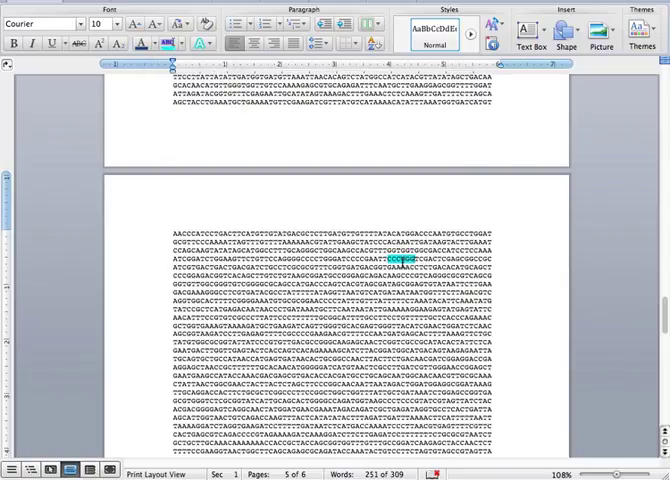
{"action": "scroll", "scroll_direction": "up", "scroll_amount": 3}
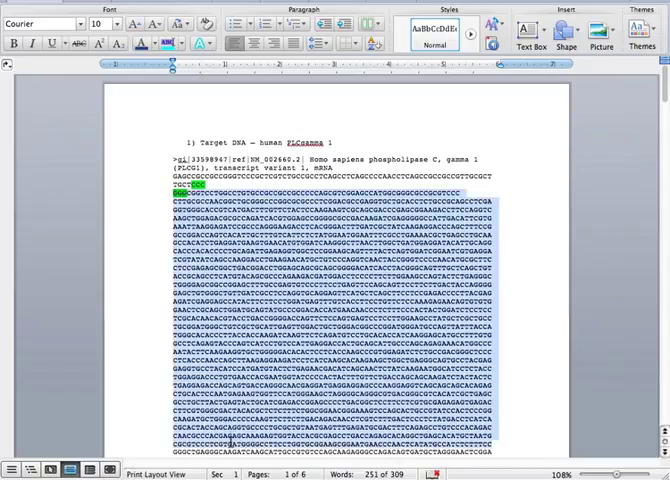
{"action": "scroll", "scroll_direction": "down", "scroll_amount": 3}
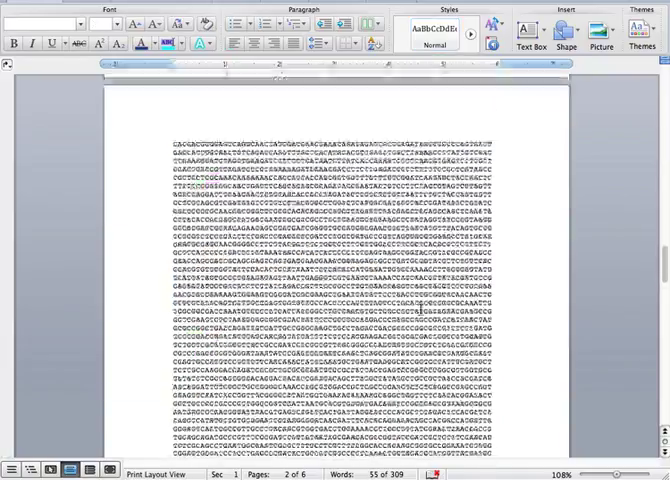
{"action": "scroll", "scroll_direction": "up", "scroll_amount": 3}
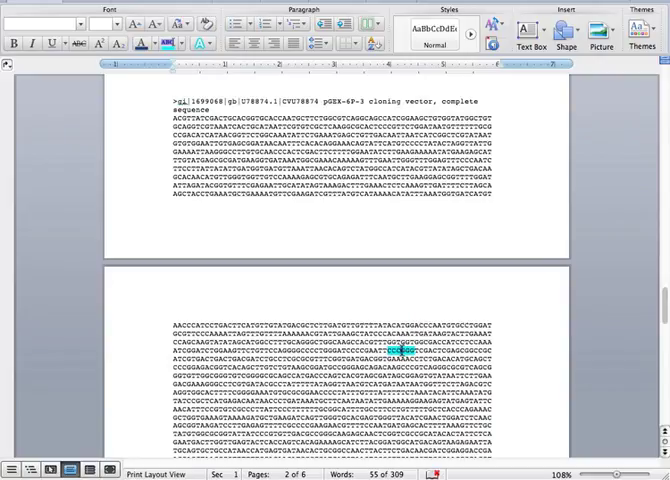
{"action": "scroll", "scroll_direction": "down", "scroll_amount": 3}
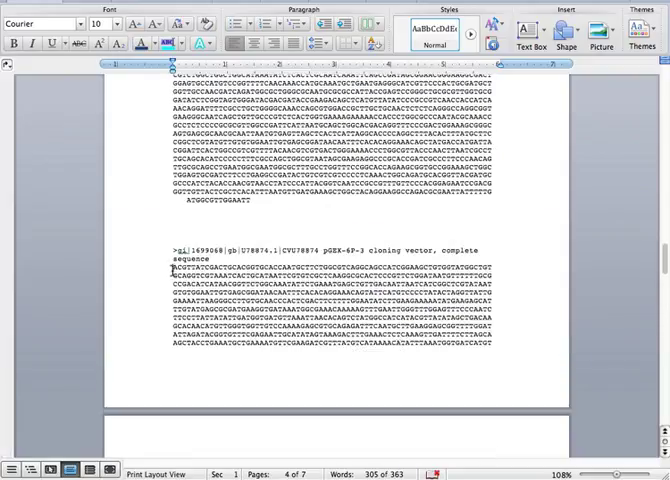
{"action": "scroll", "scroll_direction": "down", "scroll_amount": 3}
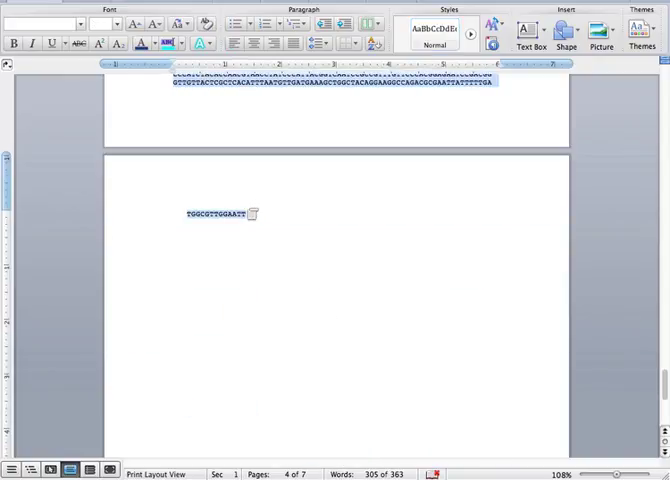
{"action": "left_click", "coordinate": [498, 176]}
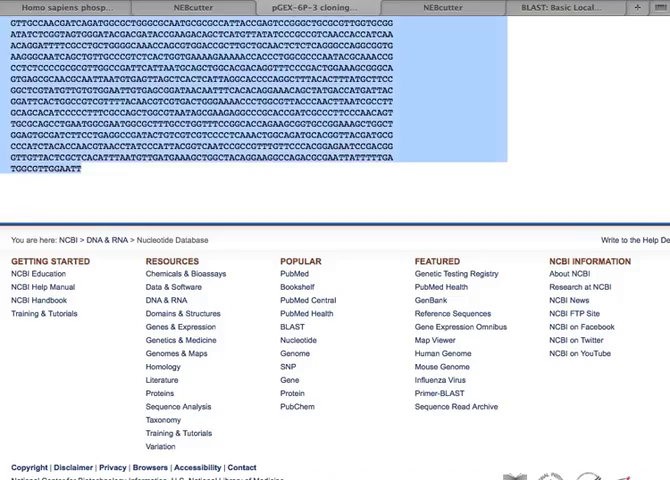
Run a blastx search with the 8763-letter construct sequence as the query.
{"action": "left_click", "coordinate": [560, 8]}
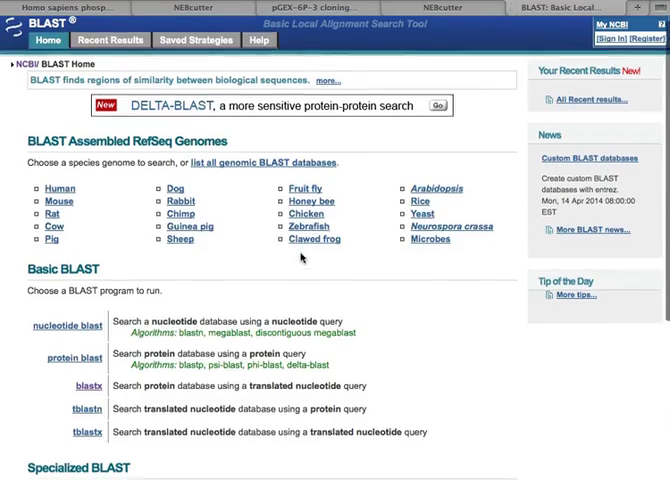
{"action": "scroll", "scroll_direction": "down", "scroll_amount": 3}
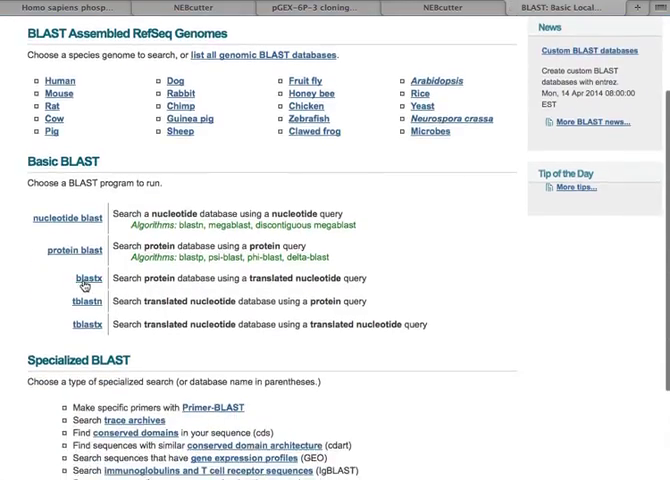
{"action": "left_click", "coordinate": [80, 280]}
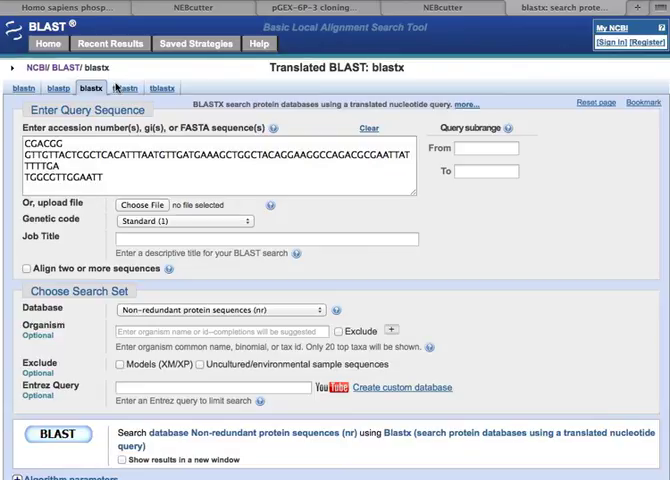
{"action": "left_click", "coordinate": [56, 434]}
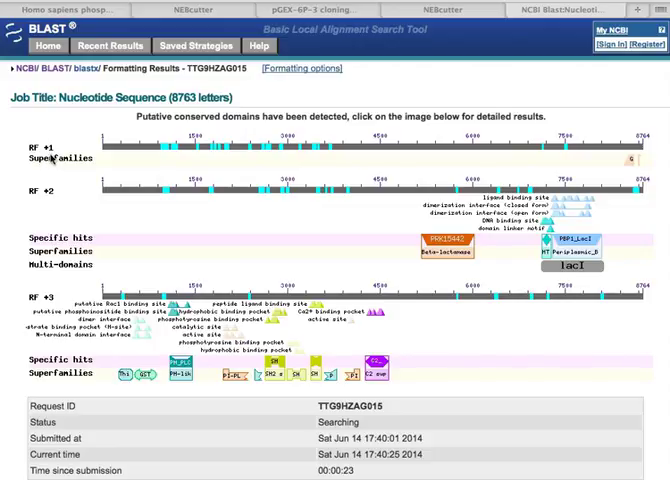
{"action": "mouse_move", "coordinate": [324, 224]}
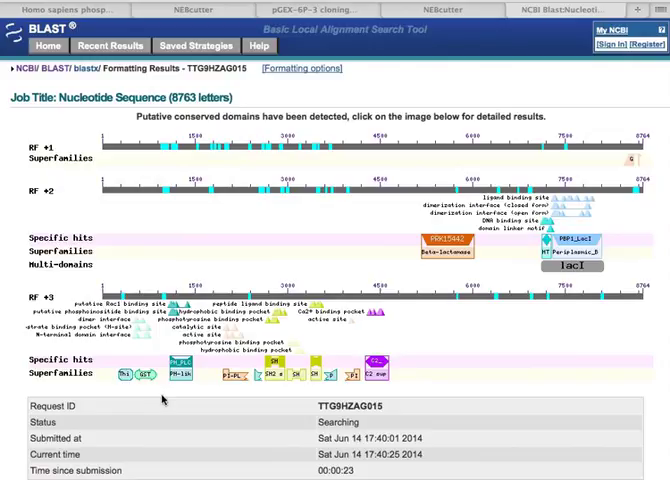
{"action": "mouse_move", "coordinate": [102, 376]}
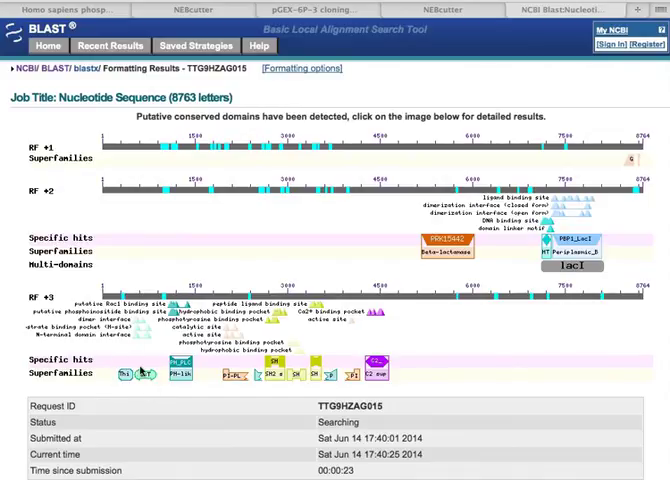
{"action": "mouse_move", "coordinate": [348, 344]}
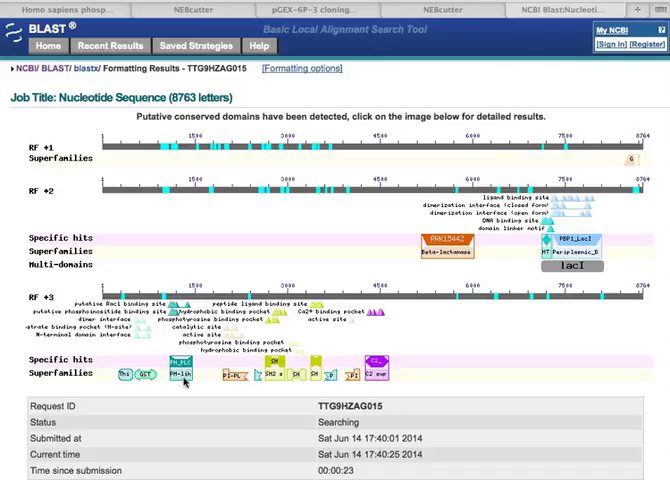
{"action": "mouse_move", "coordinate": [182, 418]}
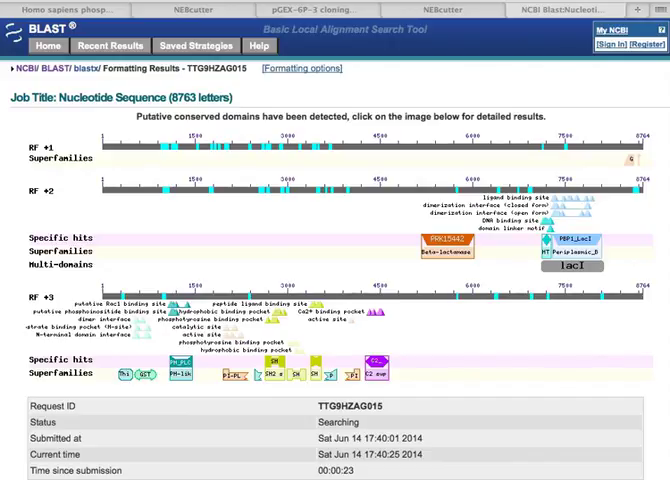
{"action": "mouse_move", "coordinate": [362, 284]}
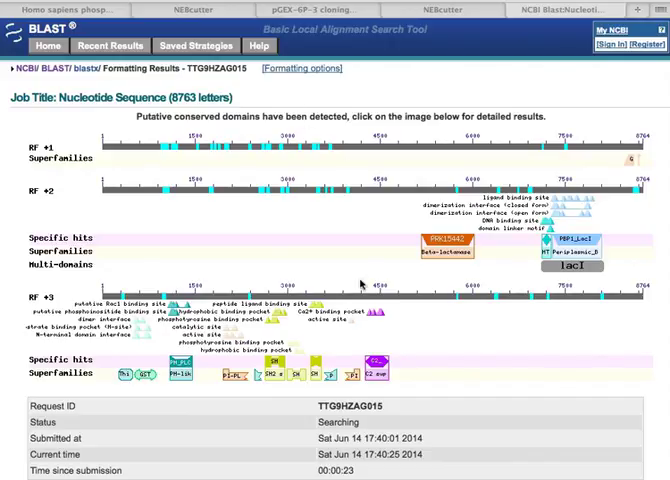